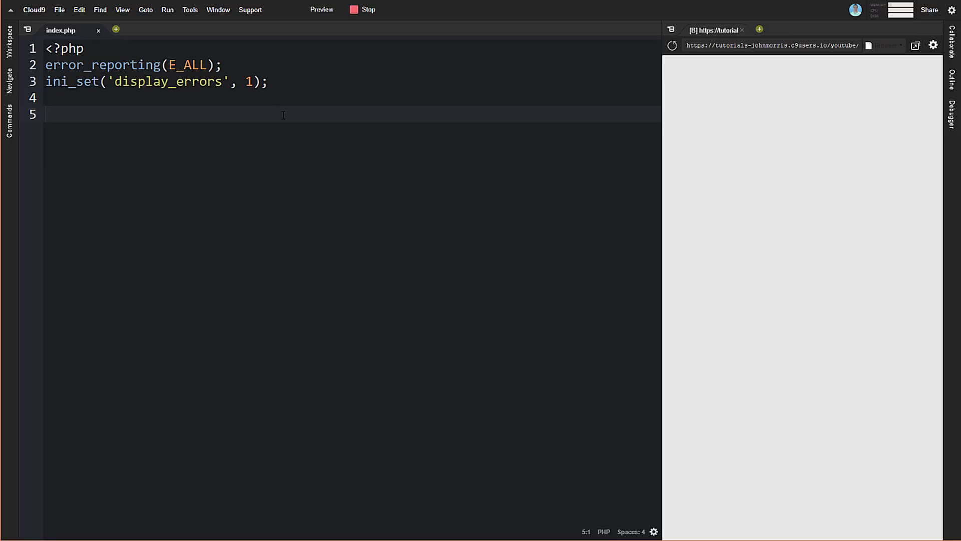
Write class Library with public $var = 'Hey' and static do_stuff() echoing $this->var, then save.
text(class)
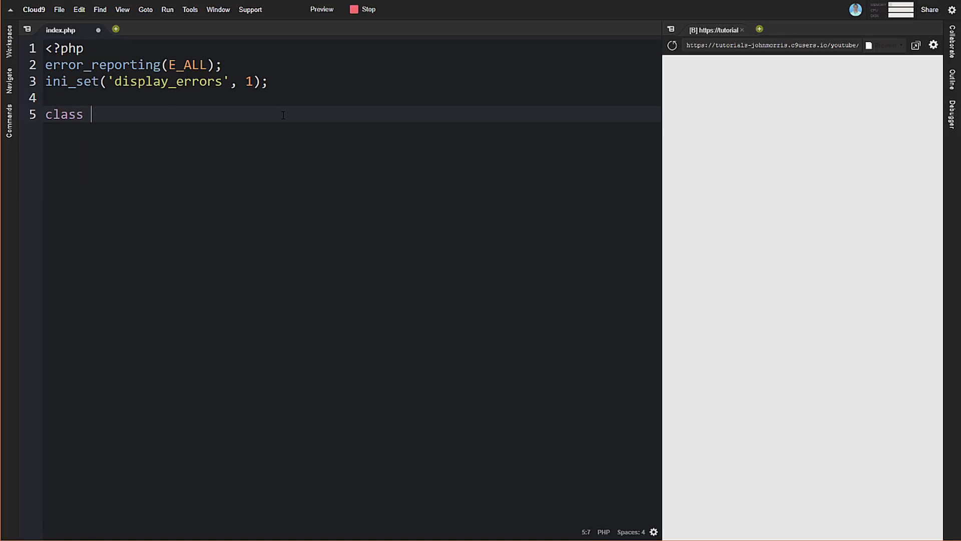
text(Library)
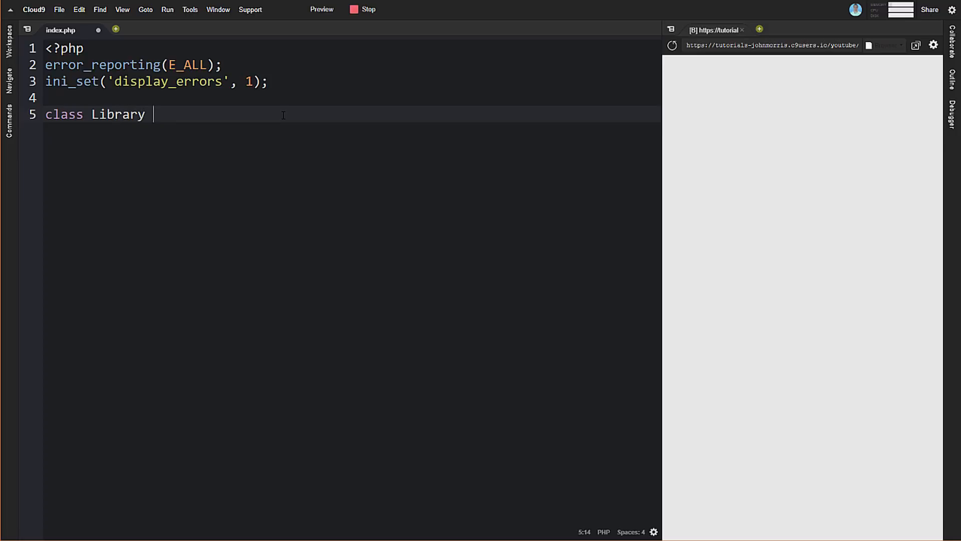
text({)
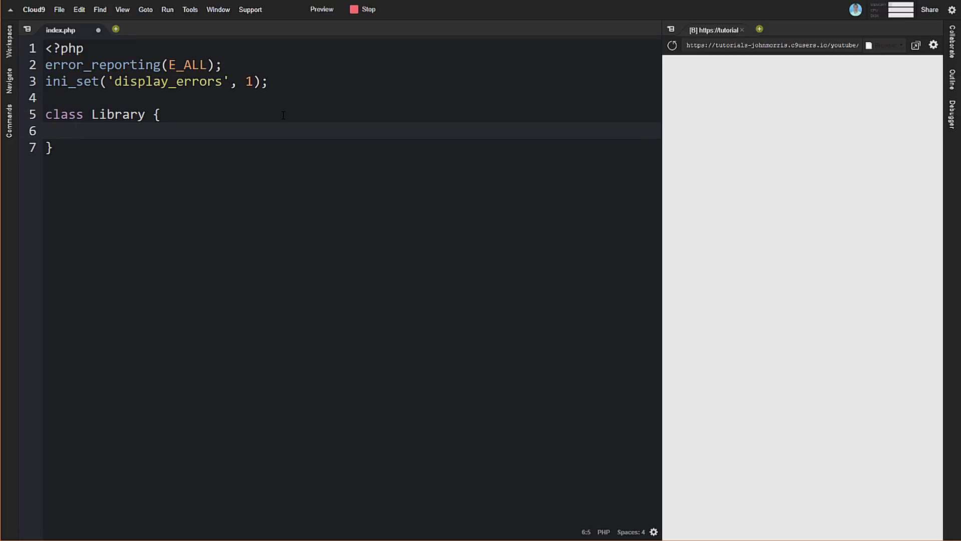
text(pu)
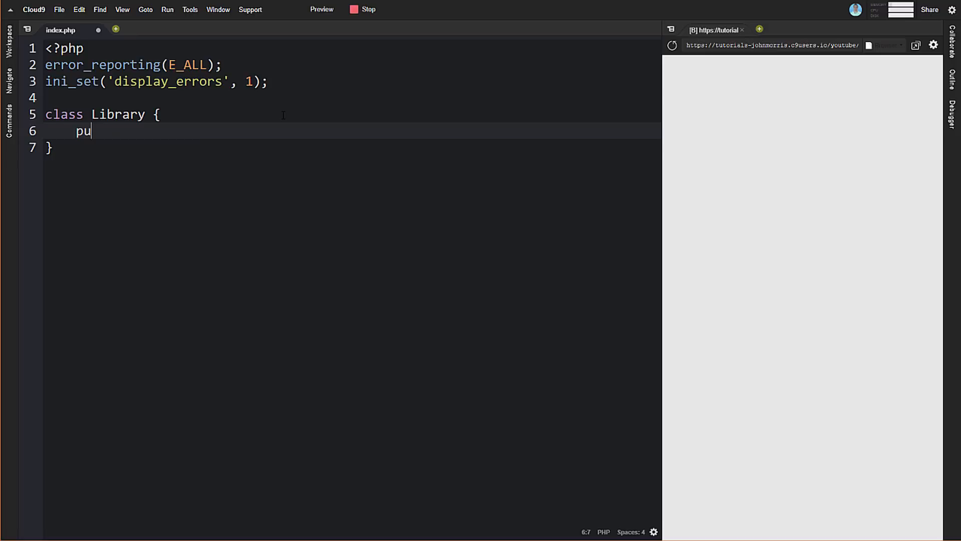
text(blic $var)
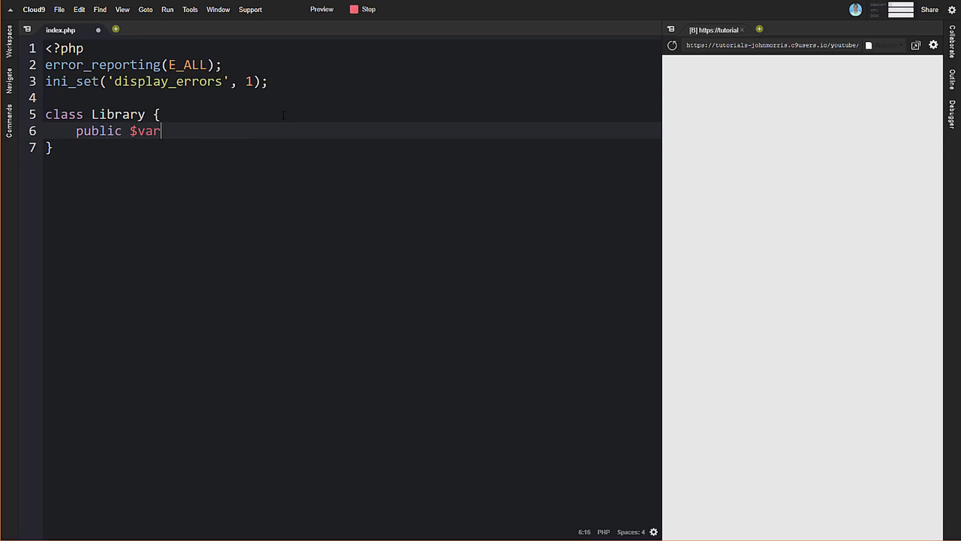
text(=)
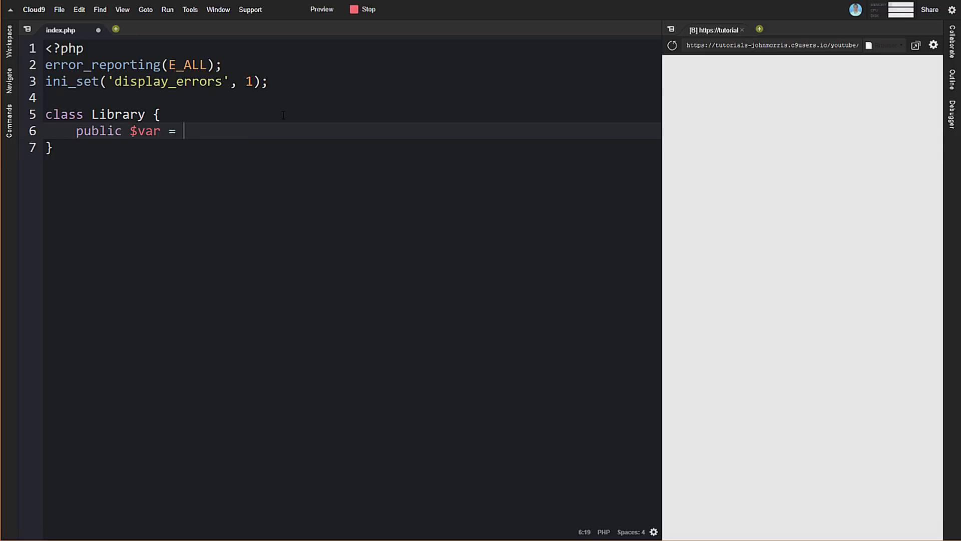
text('Hey';)
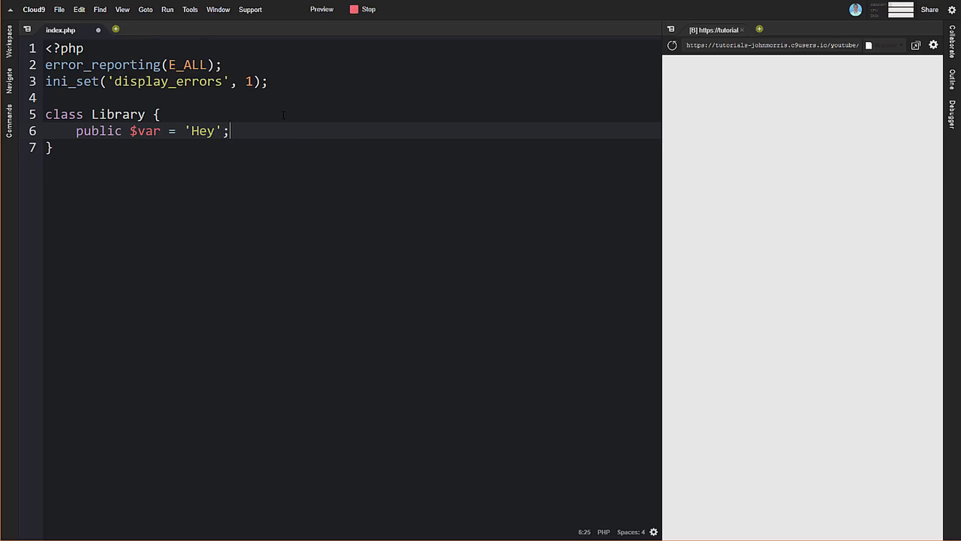
text(public)
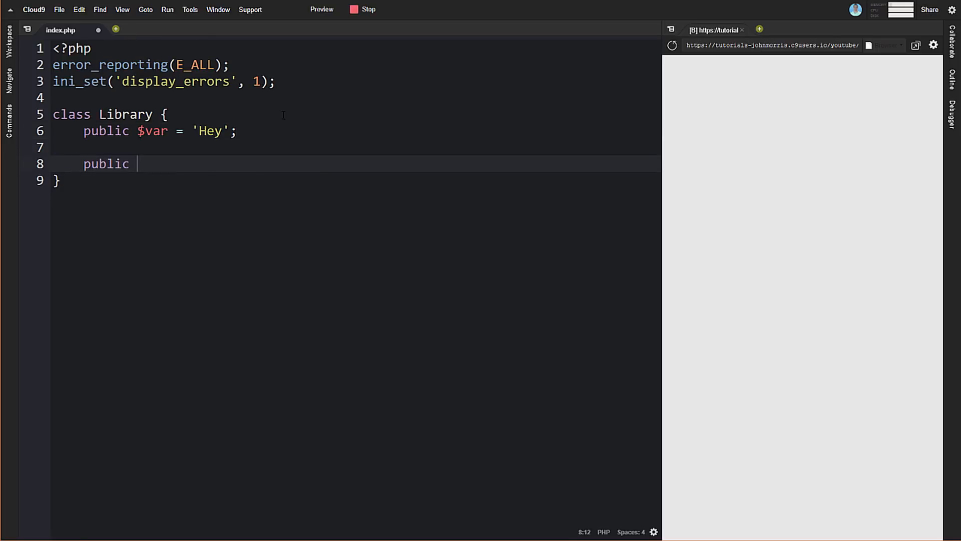
text(static function do_s)
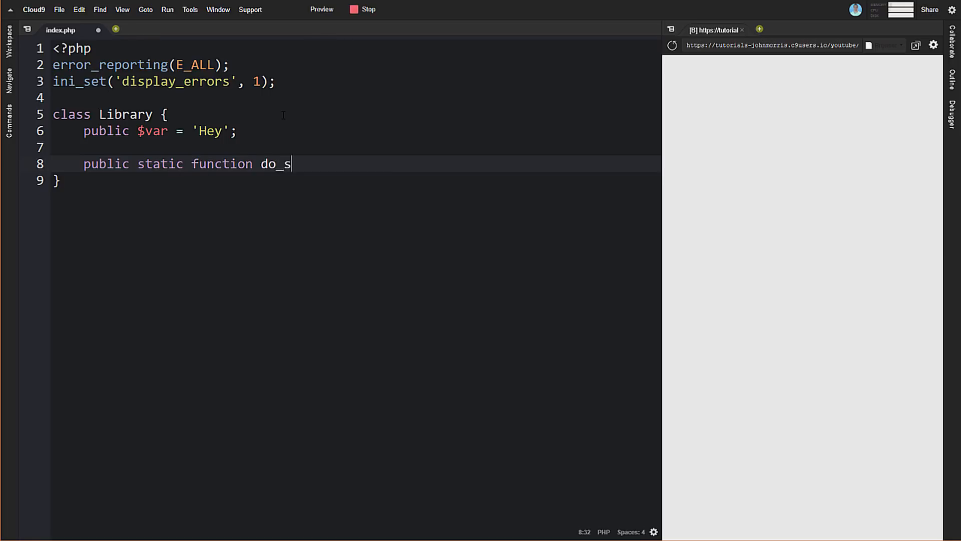
text(tuf() {)
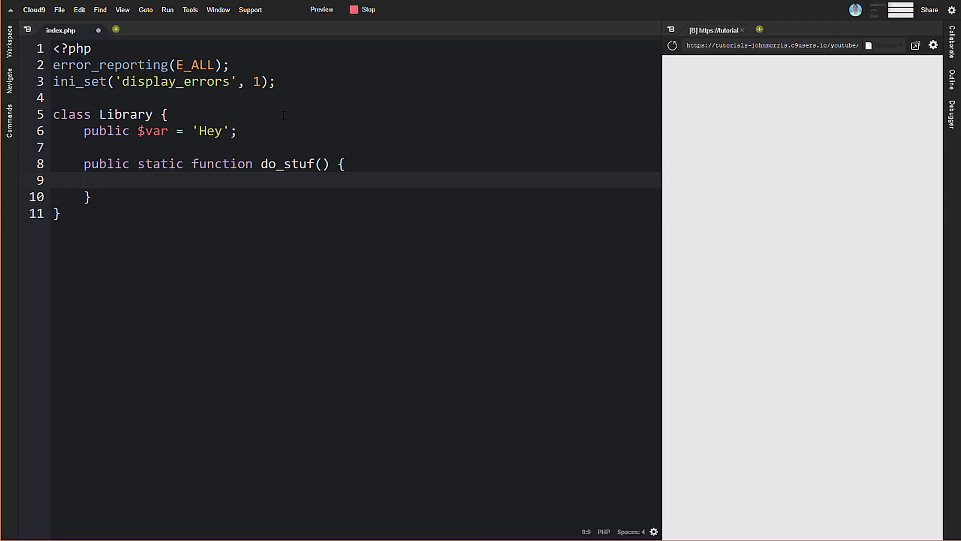
text(echo $)
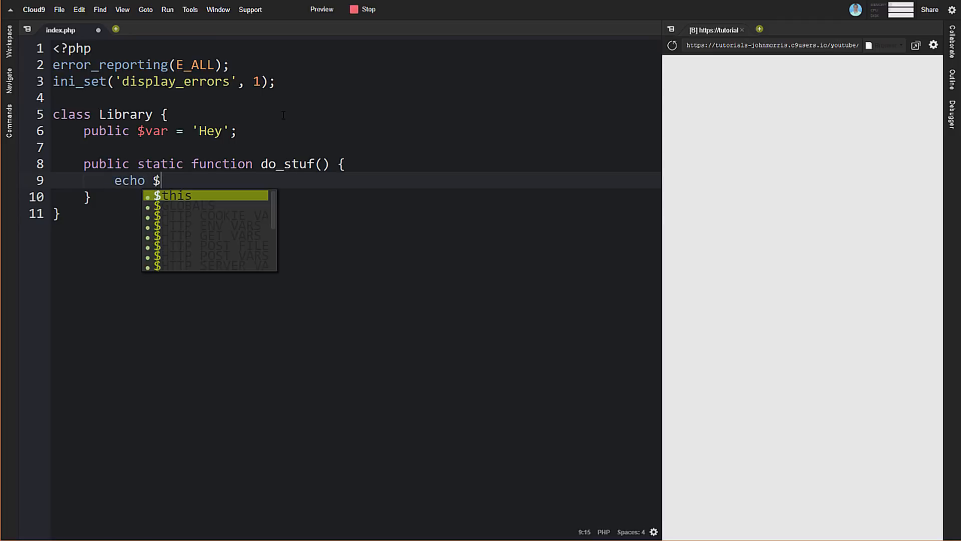
text(this->)
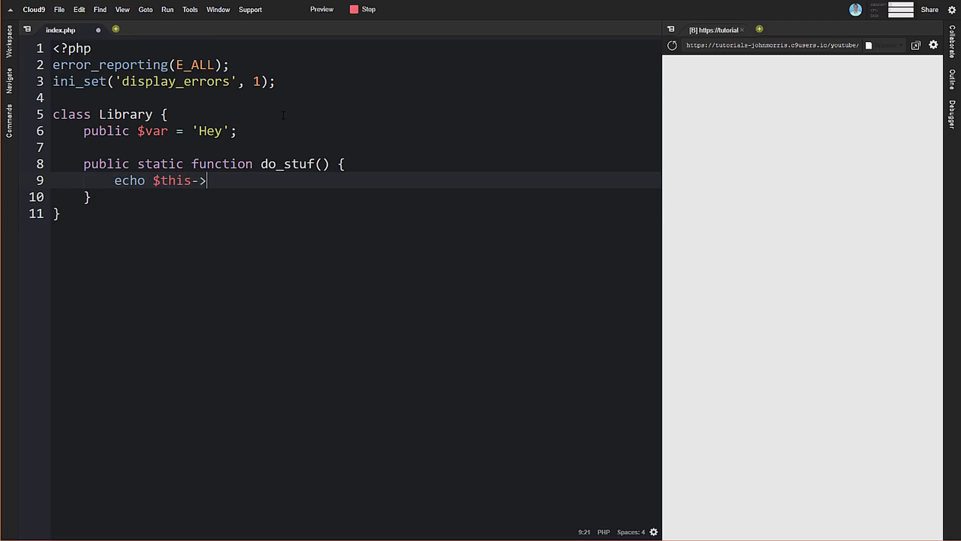
text(var;)
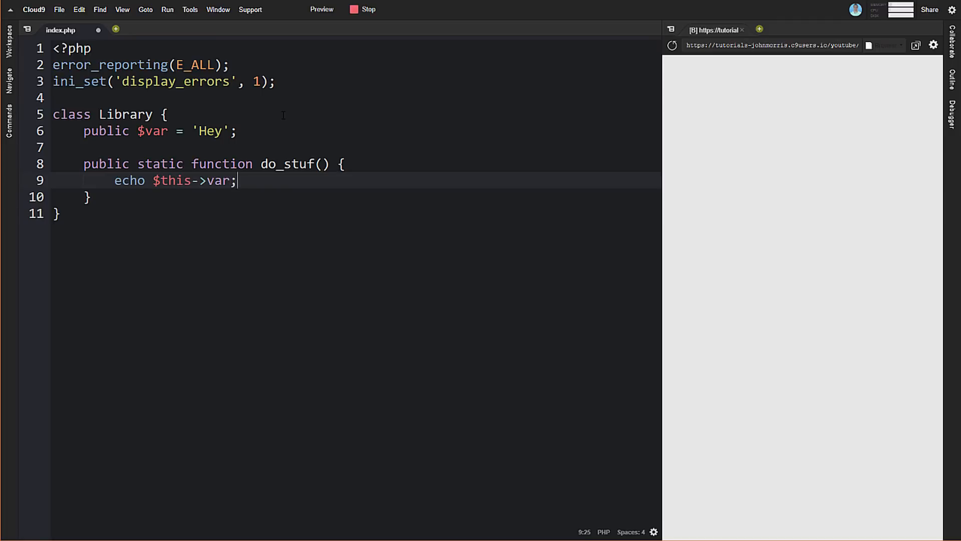
key(ctrl+s)
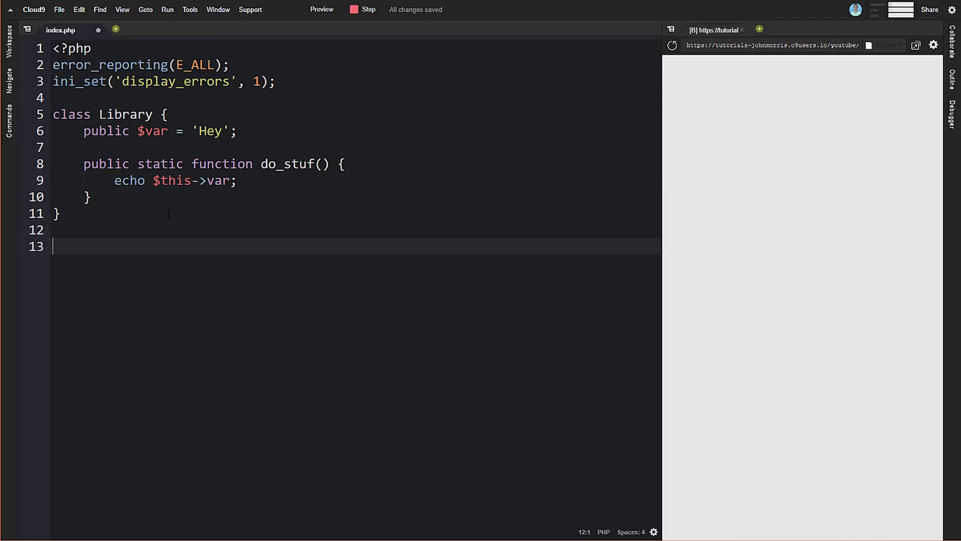
Add the static call Library::do_stuff(); below the class.
text(Liba)
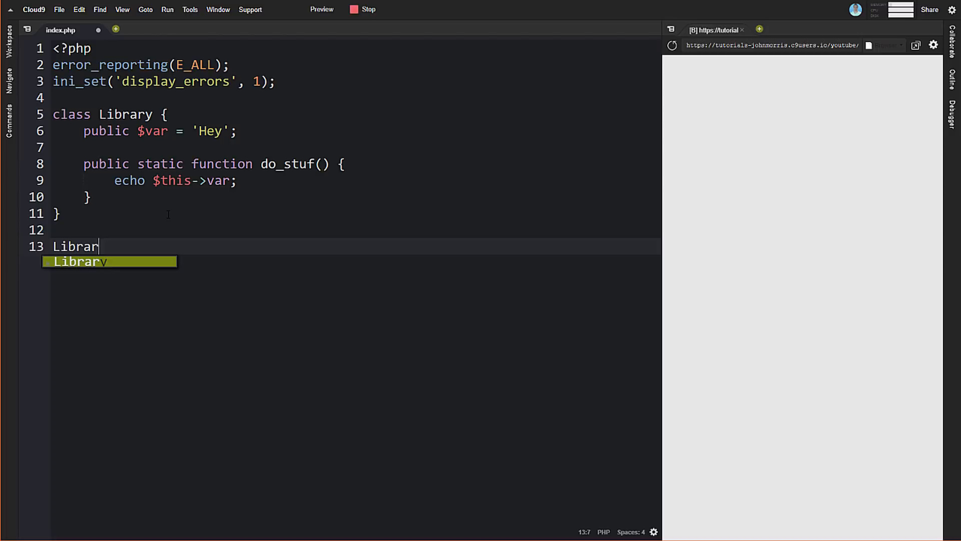
text(y::do)
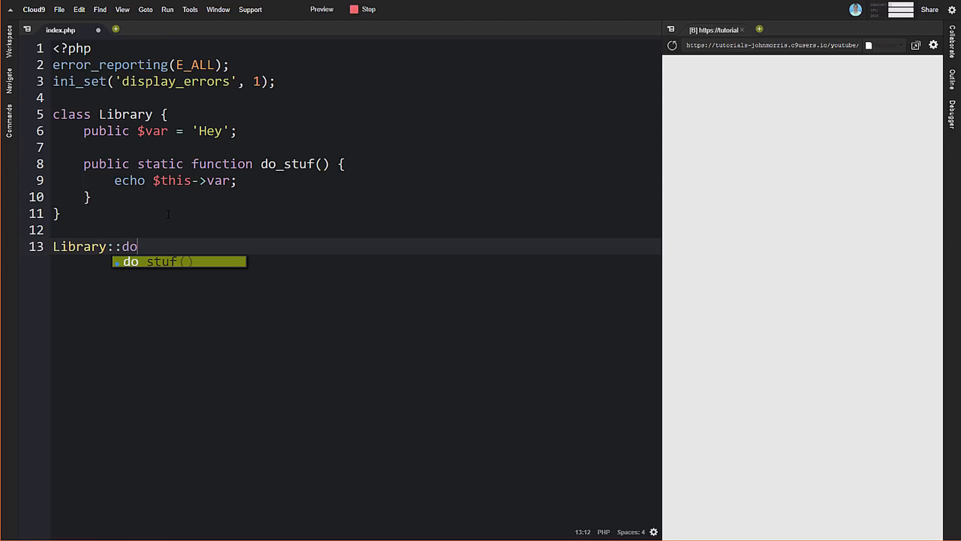
text(_stuf()
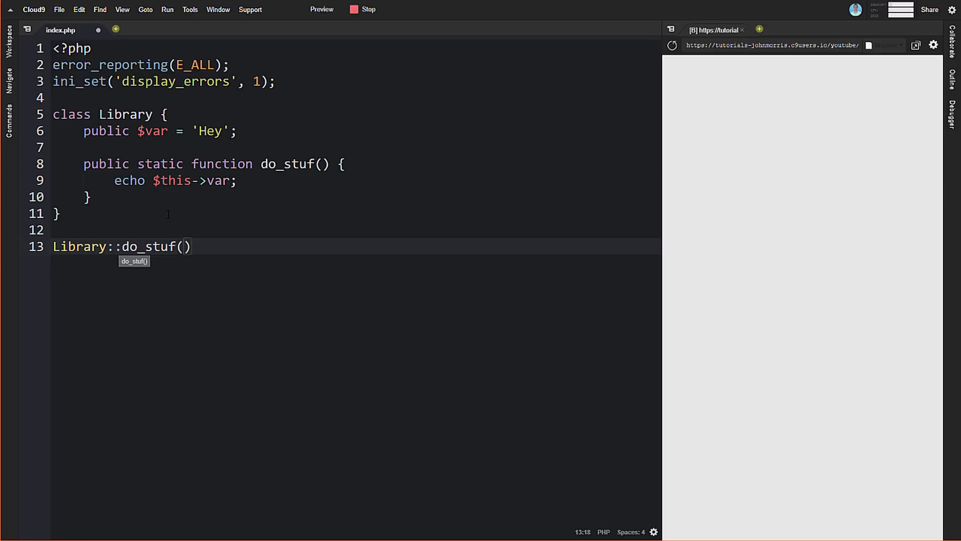
text(f)
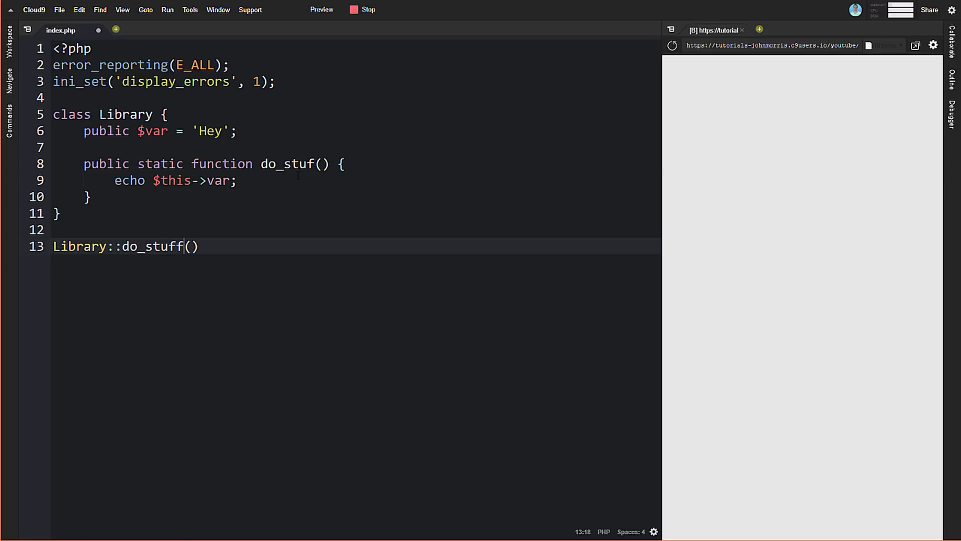
text(f)
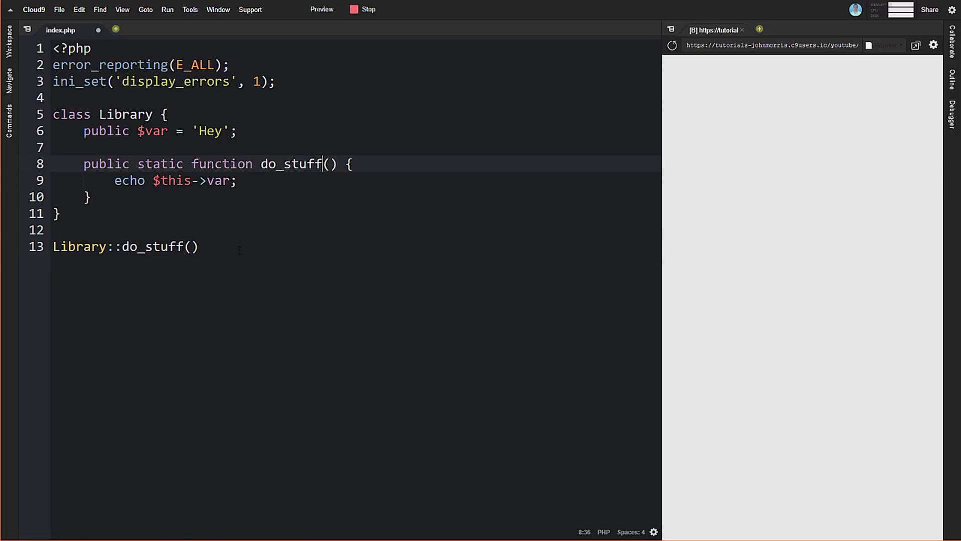
text(;)
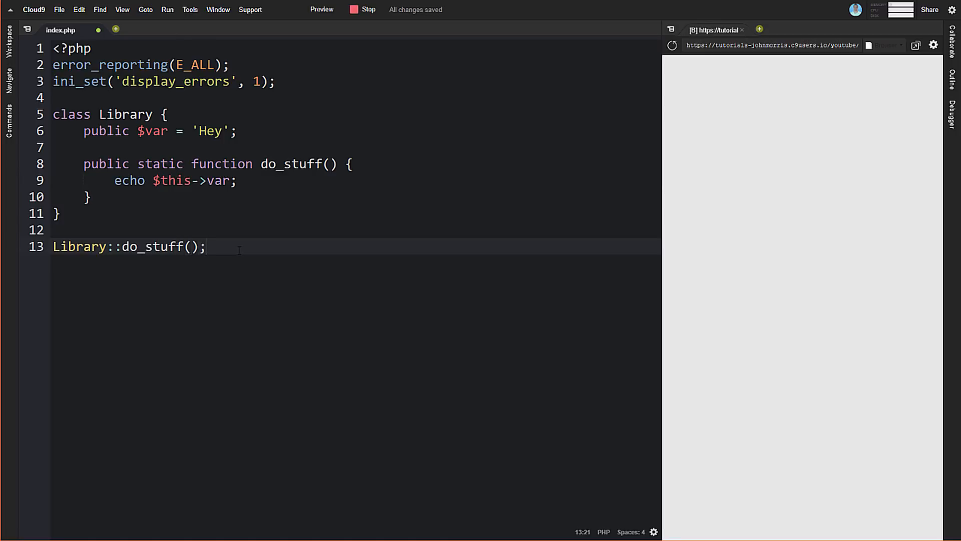
mouse_move(720, 311)
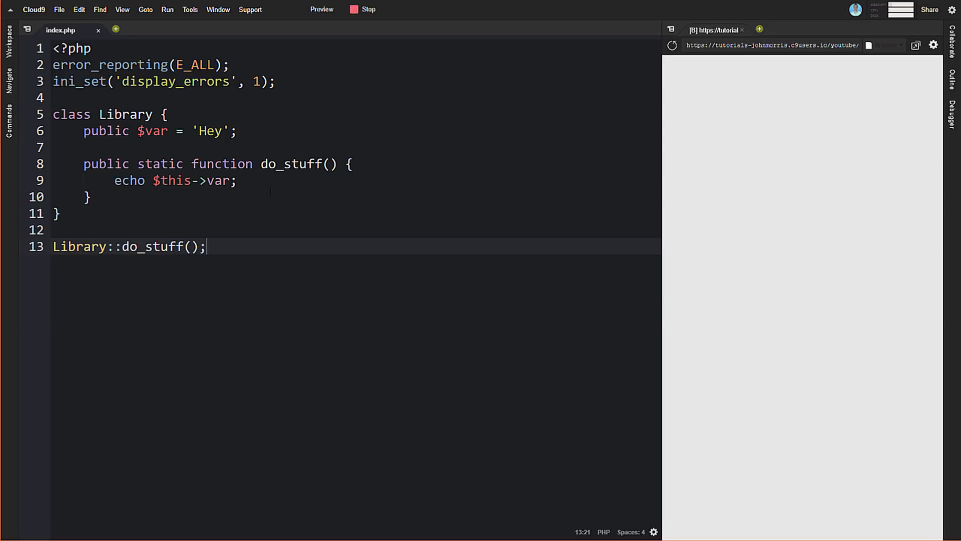
mouse_move(615, 38)
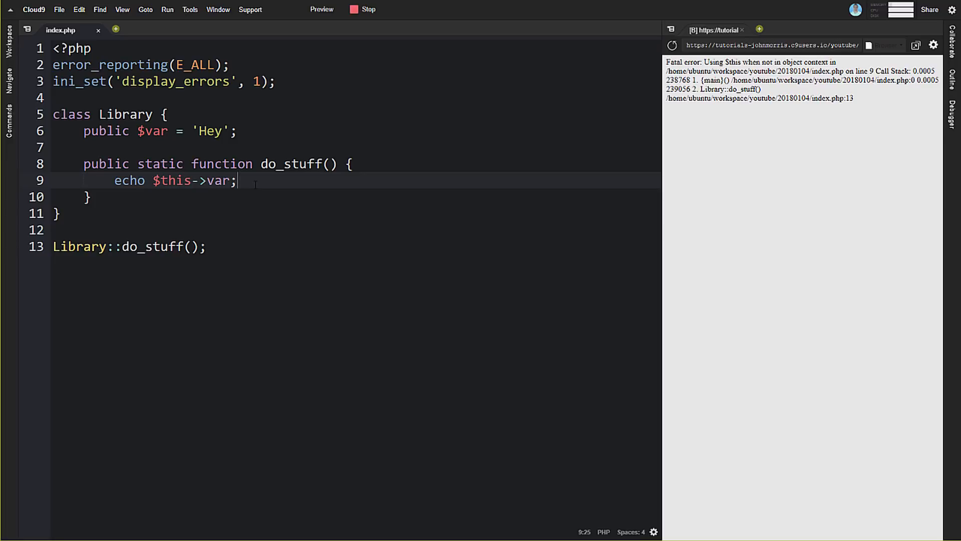
Highlight the $this usage in the echo and the static keyword on do_stuff.
click(139, 164)
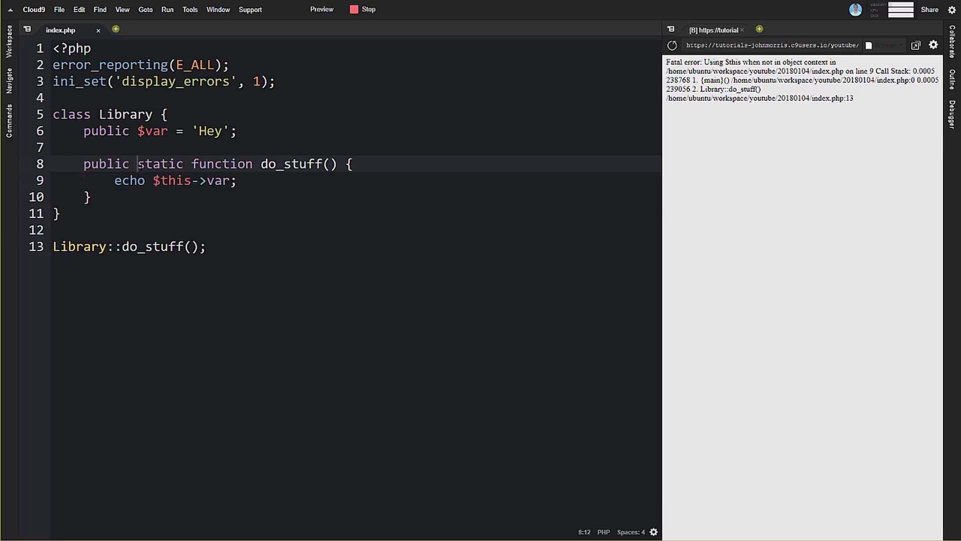
double_click(161, 163)
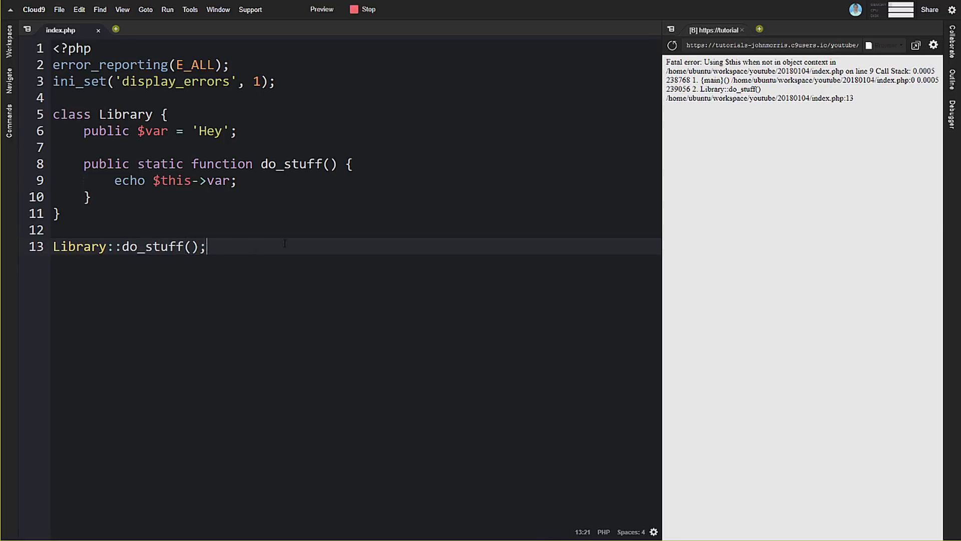
Change the echo to Library::$var and reload the preview.
click(153, 180)
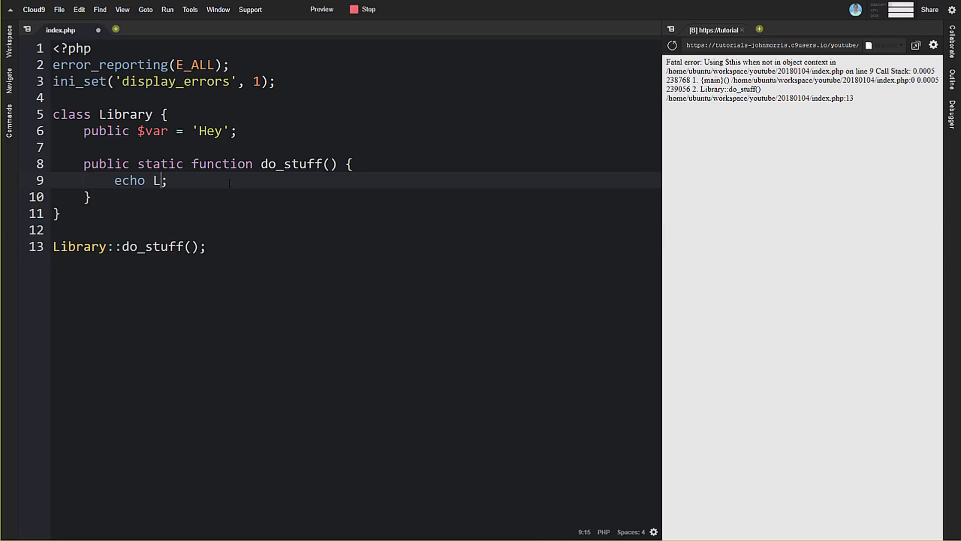
text(ibrary::)
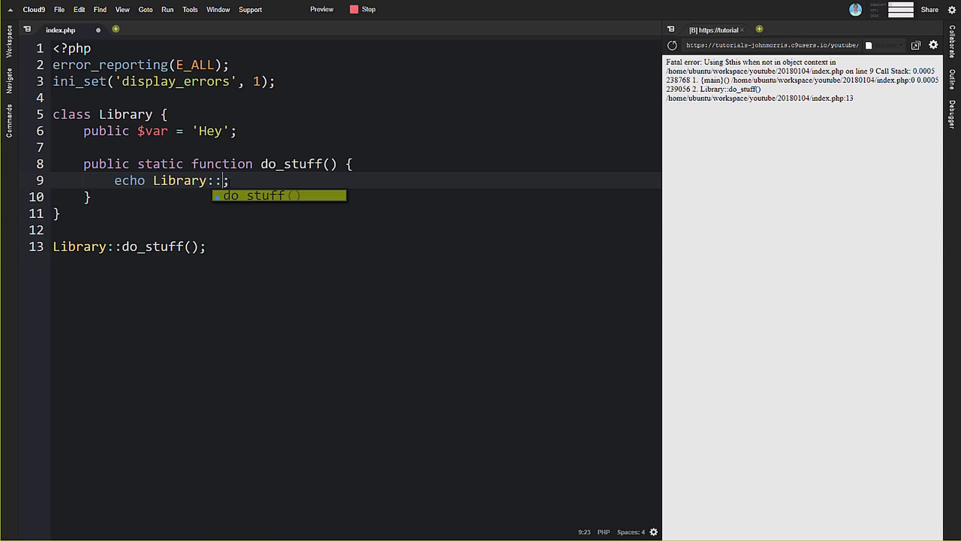
text($var)
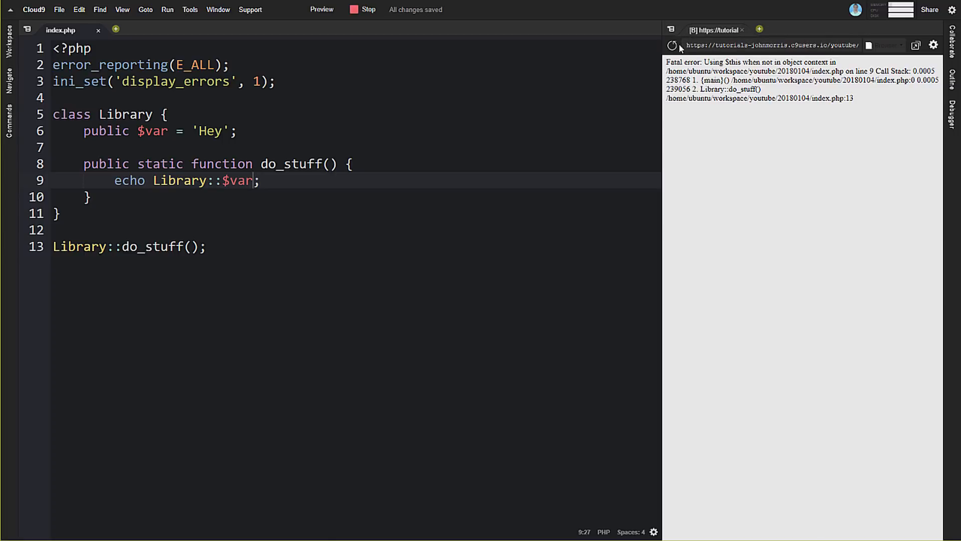
click(672, 44)
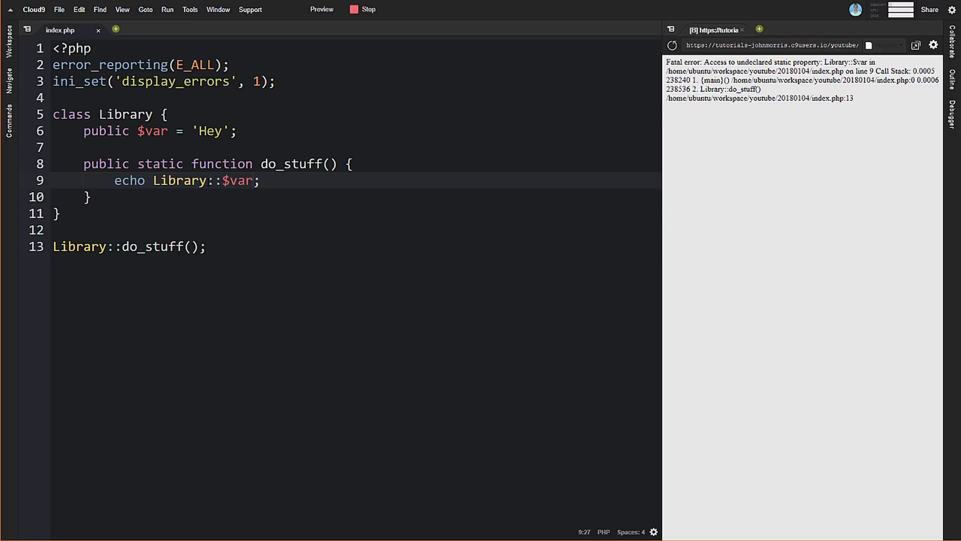
Replace Library with self in the echo and declare $var as static.
click(158, 180)
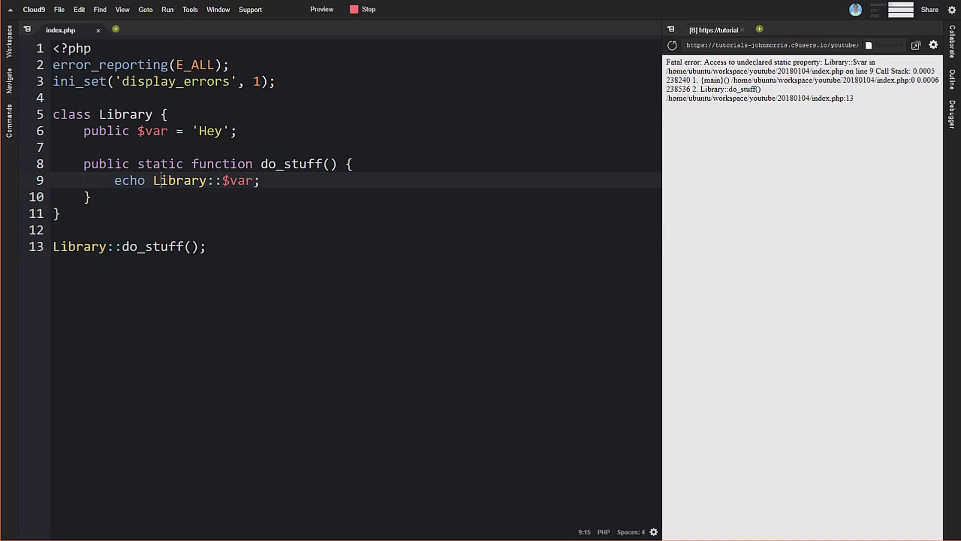
double_click(179, 180)
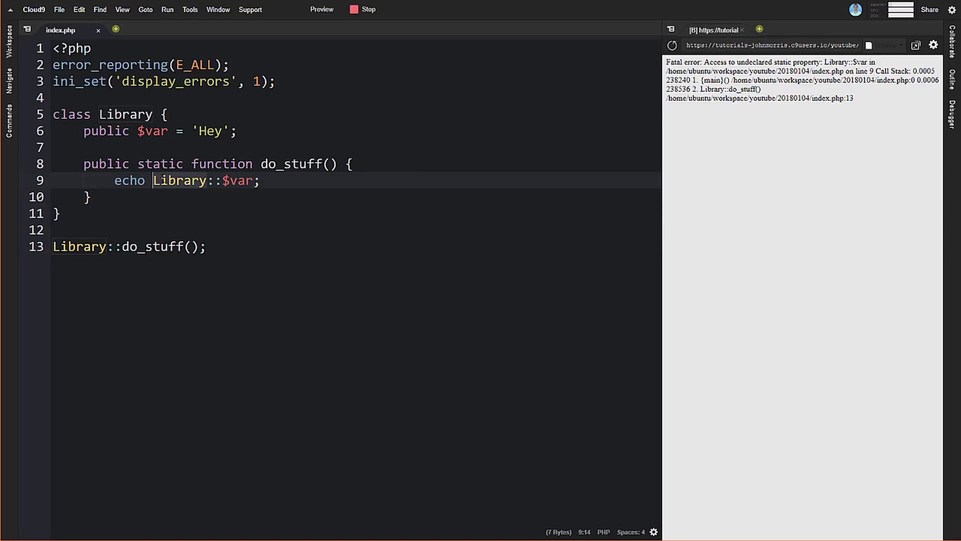
text(self)
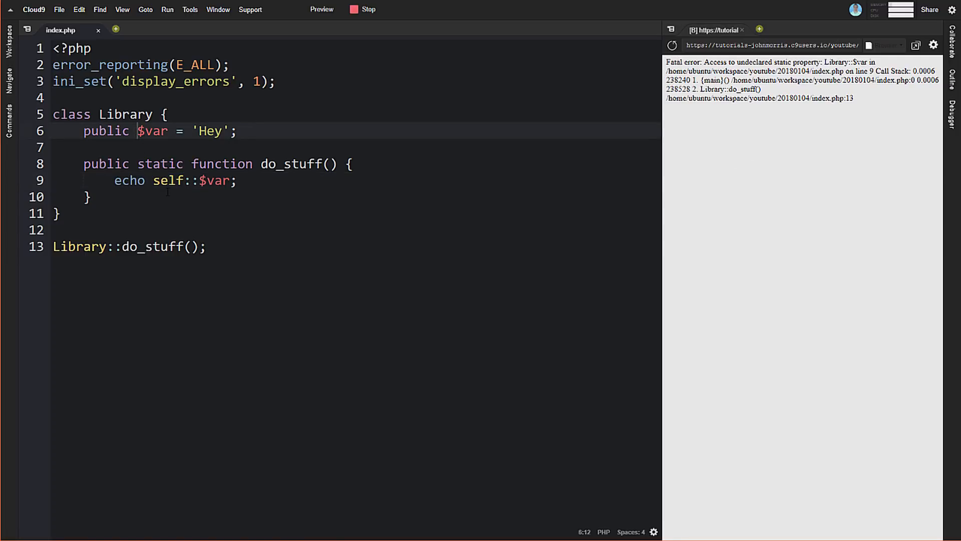
text(stat)
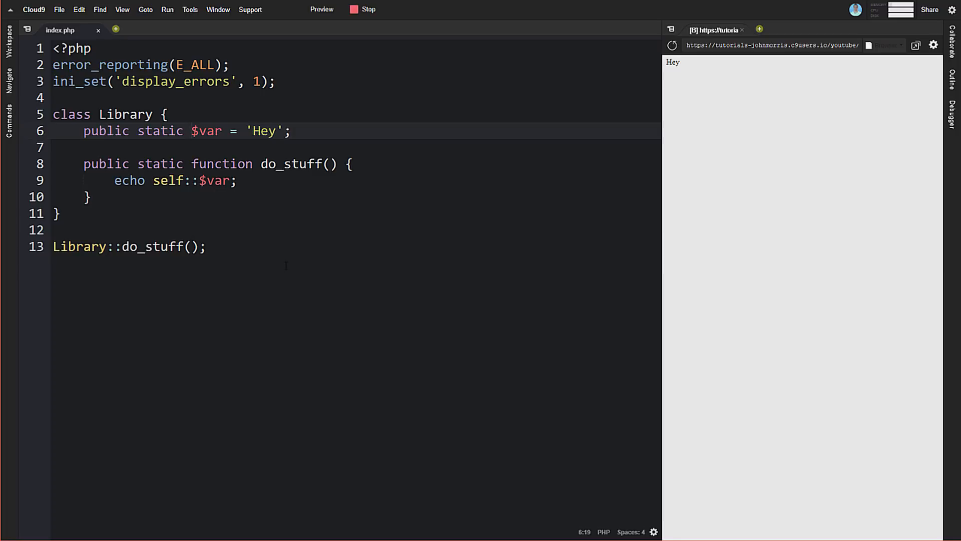
double_click(207, 131)
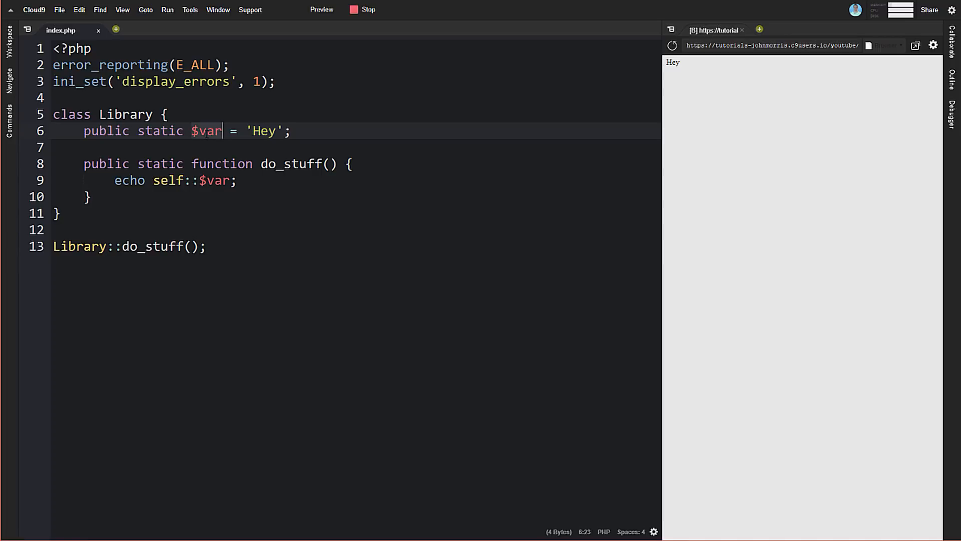
Rename the static property to $date_format with the value 'F jS, Y'.
text(da)
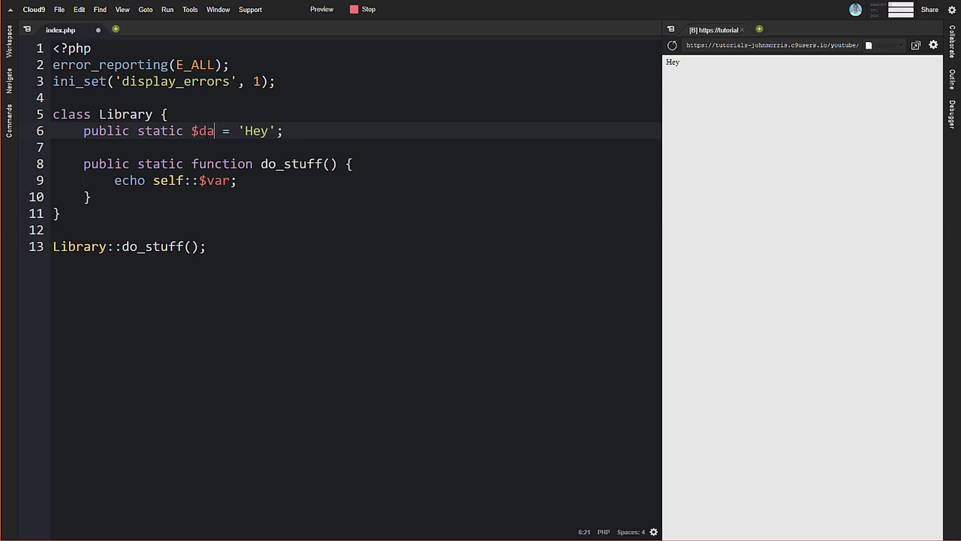
text(te_format)
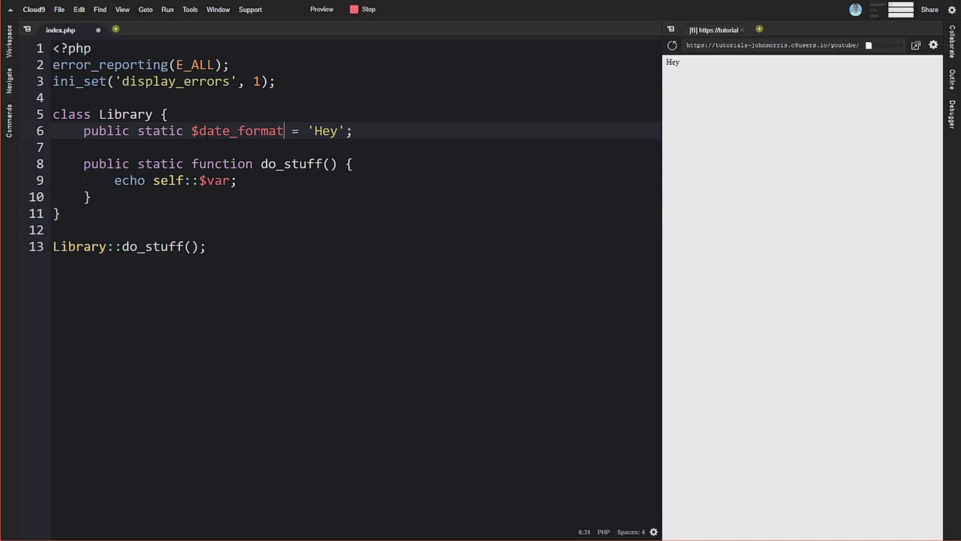
double_click(325, 130)
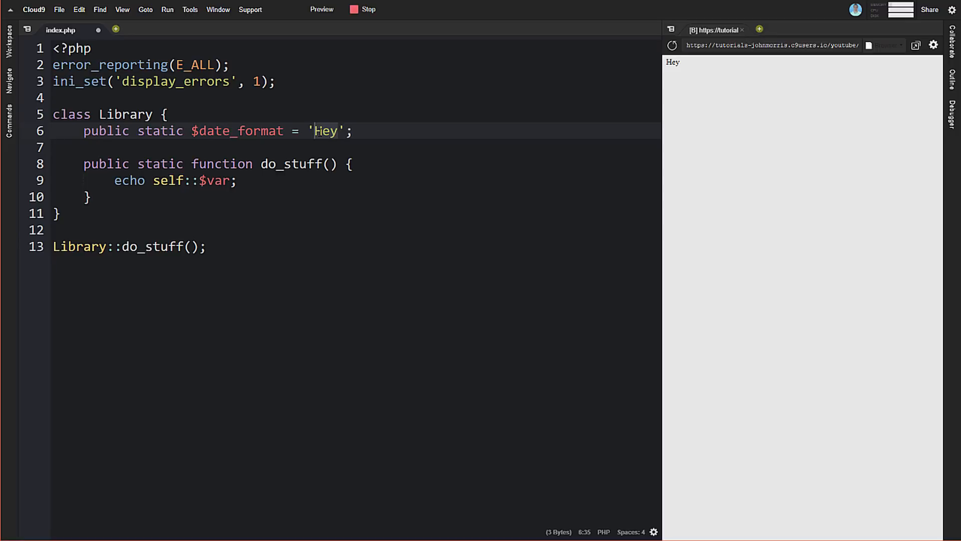
text(F jS)
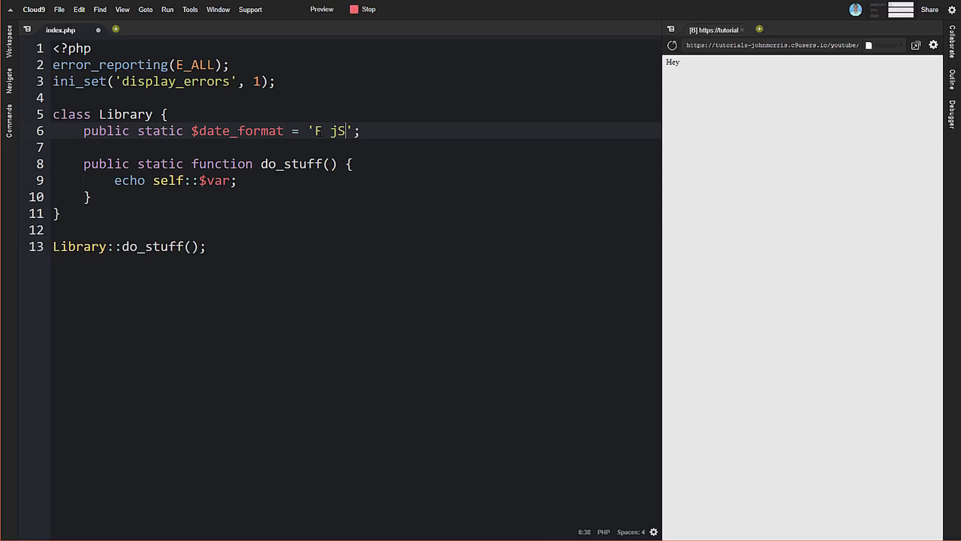
text(, Y)
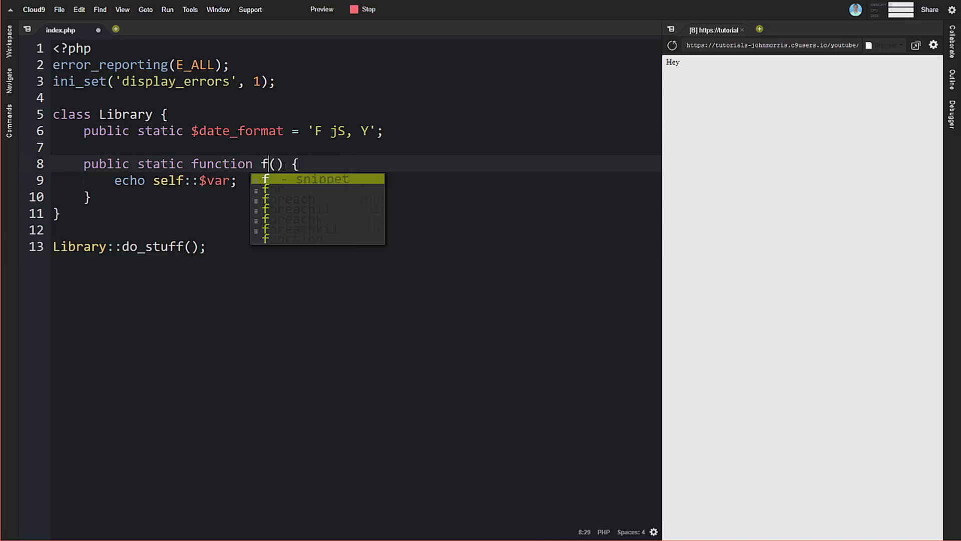
Rename the method to format_date taking $unix_timestamp, and begin a date() call.
text(ormate)
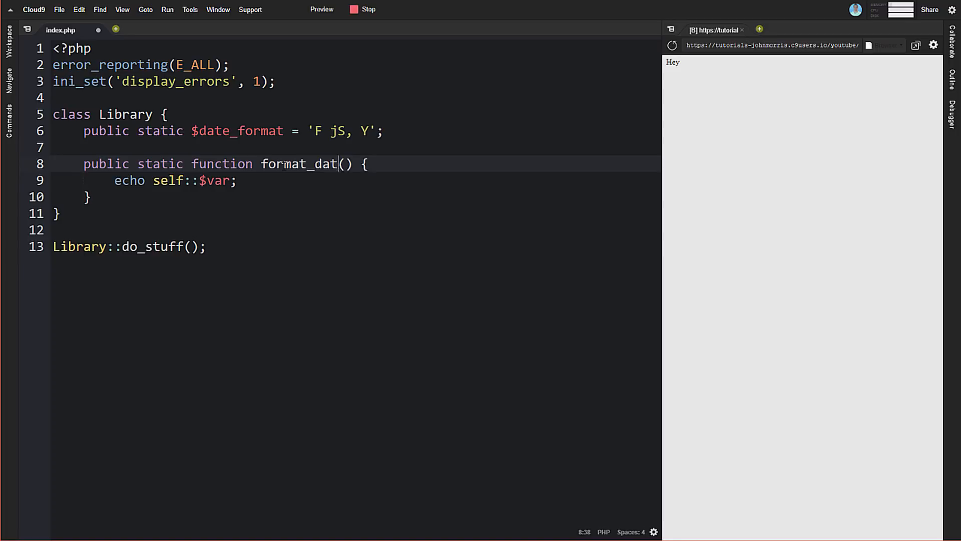
text(e)
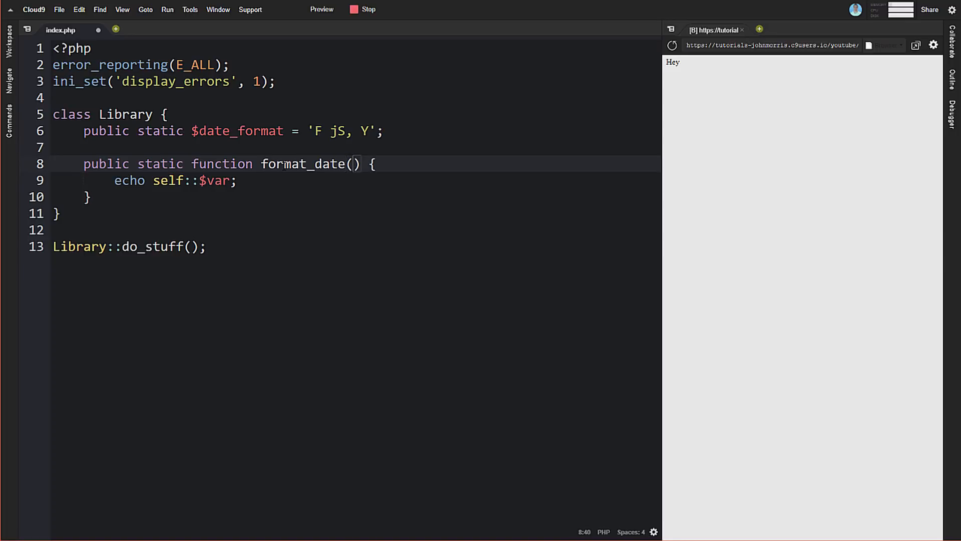
text($unix_ti)
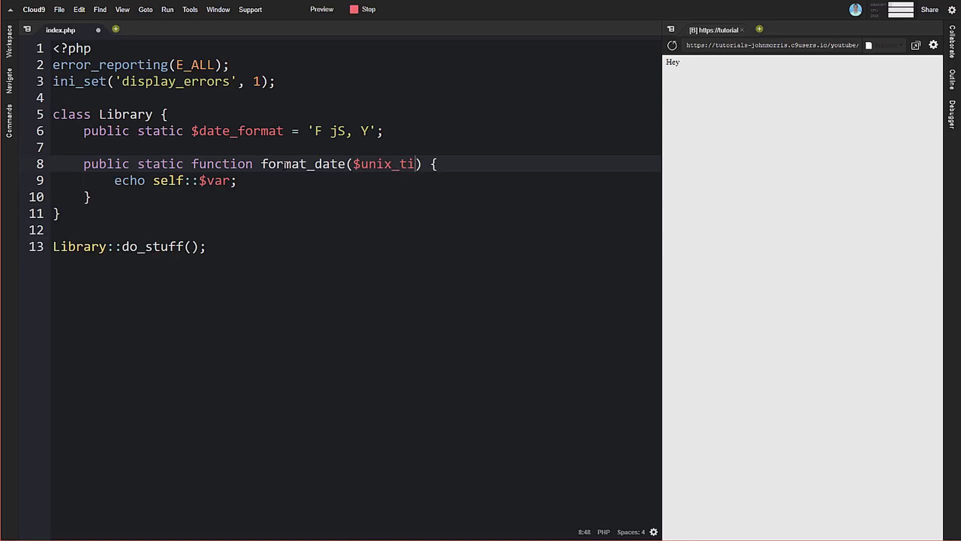
text(mestamp)
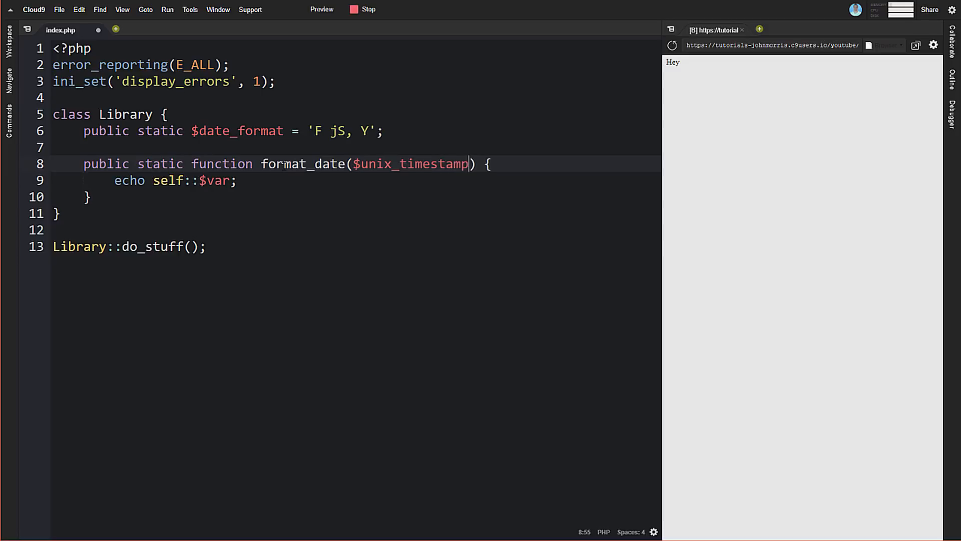
text(dat)
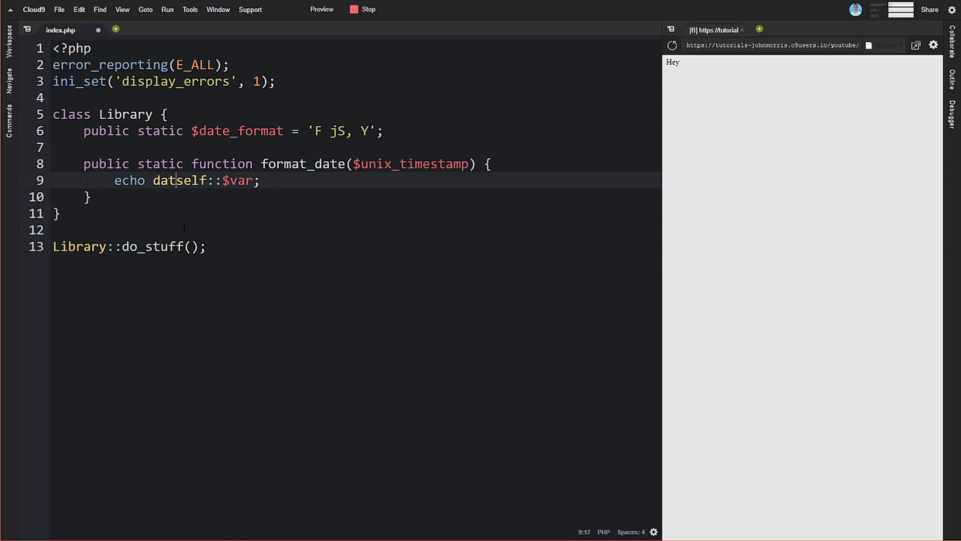
text(e()
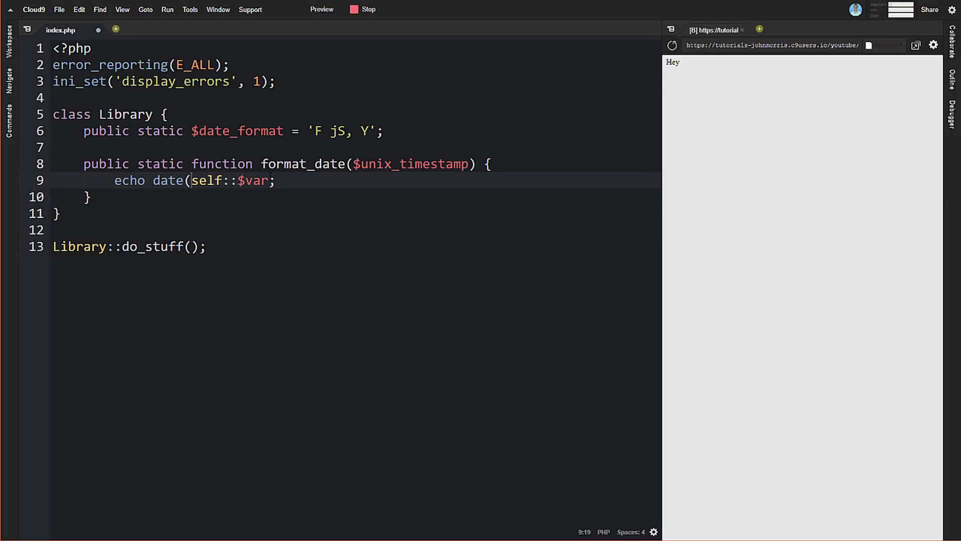
text())
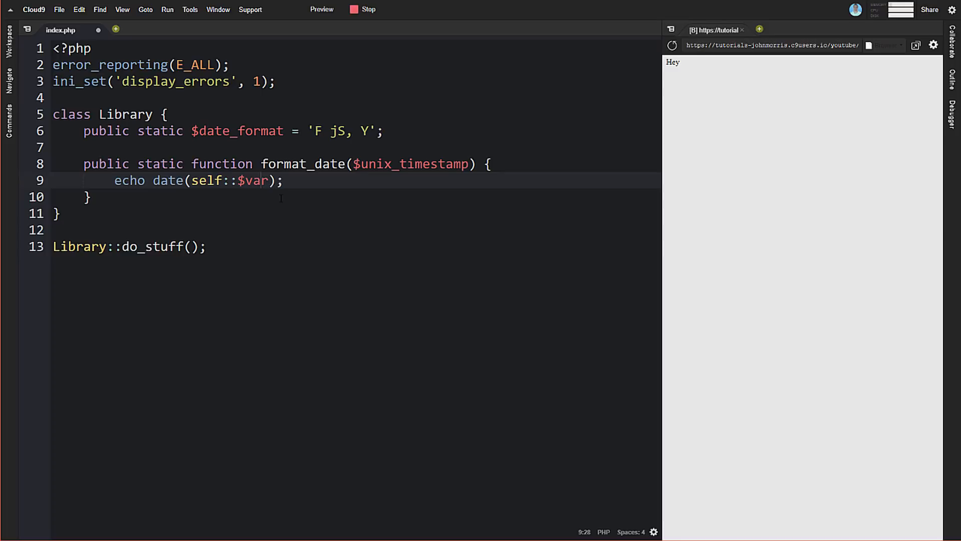
Make format_date return date(self::$date_format, $unix_timestamp).
key(Backspace)
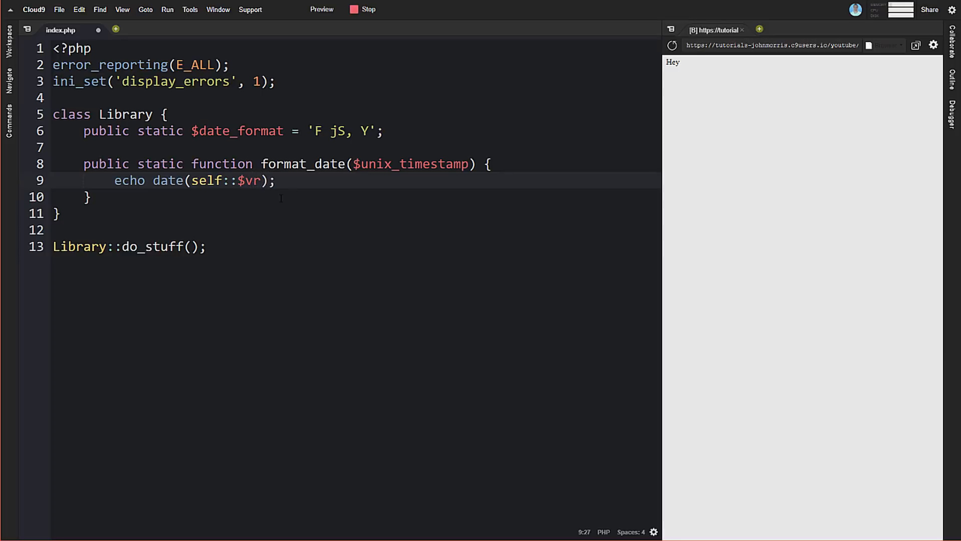
text(da)
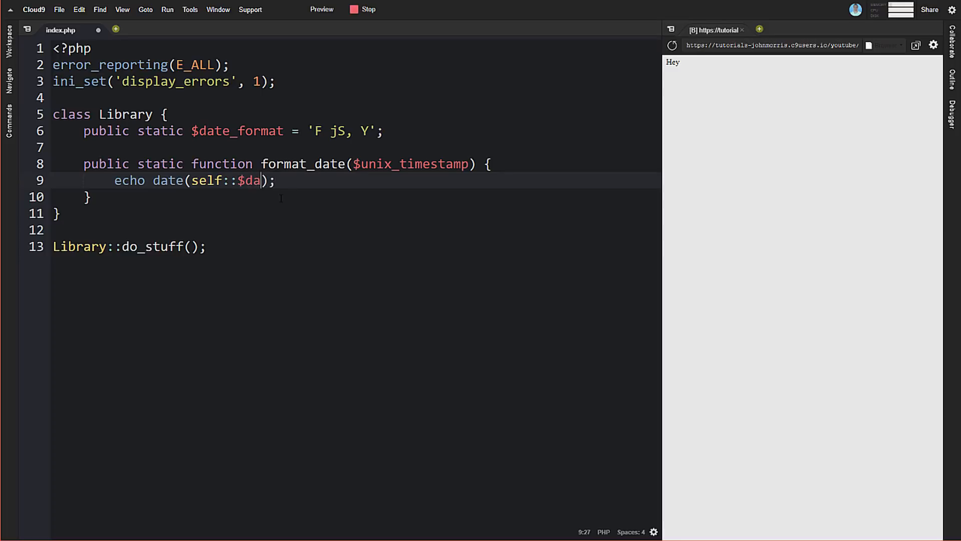
text(te_format,)
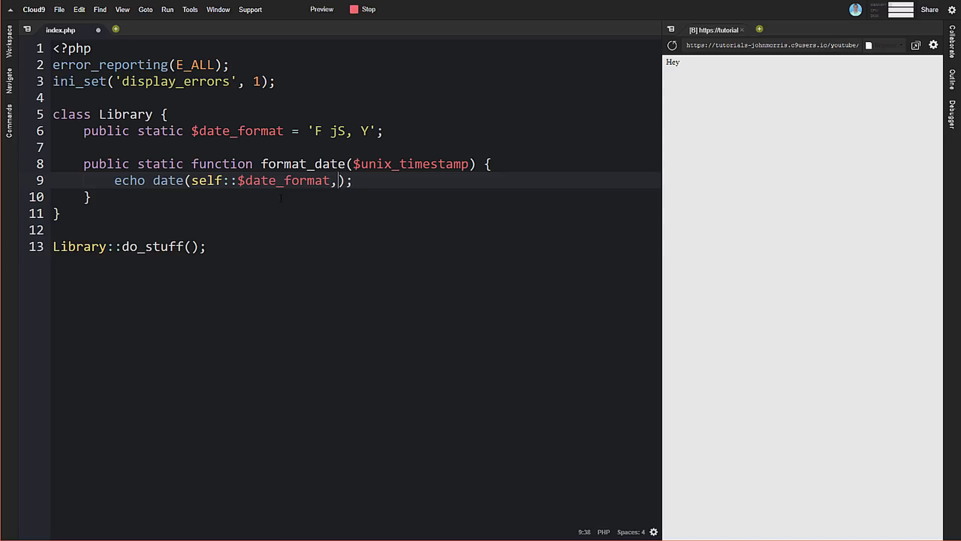
text($)
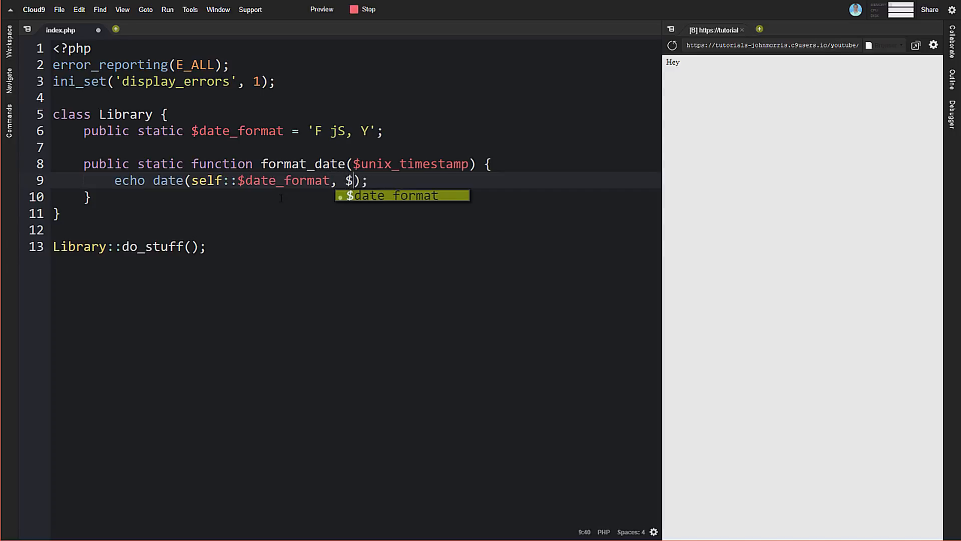
text(uni)
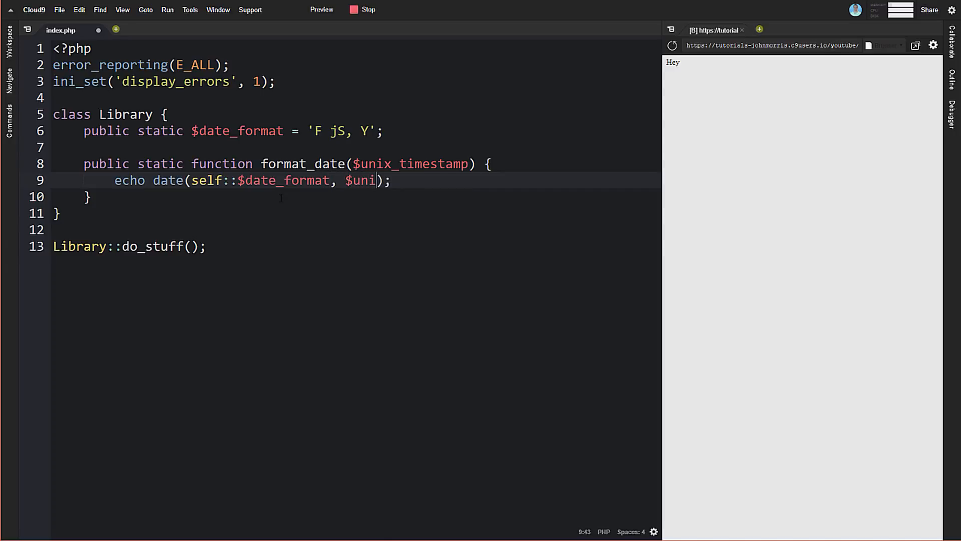
text(x_timestamp)
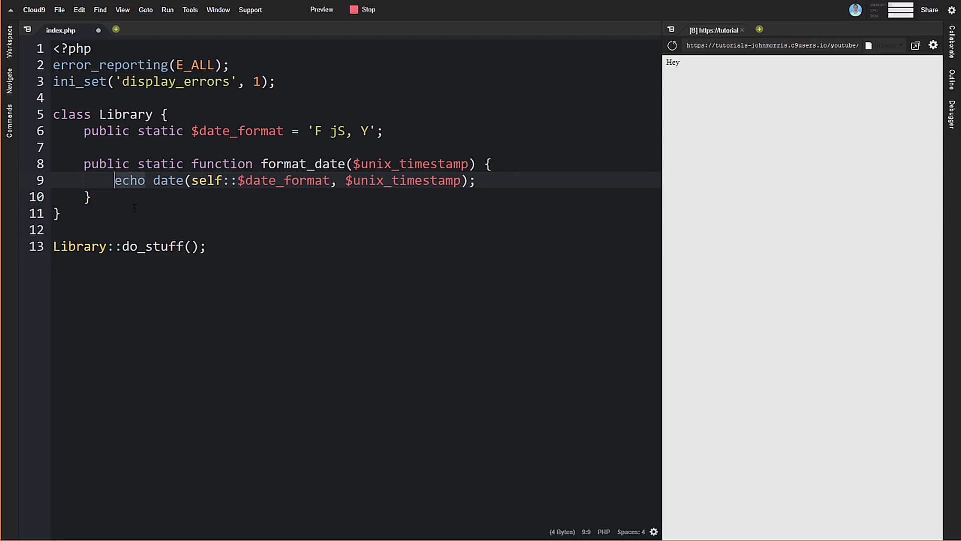
text(return)
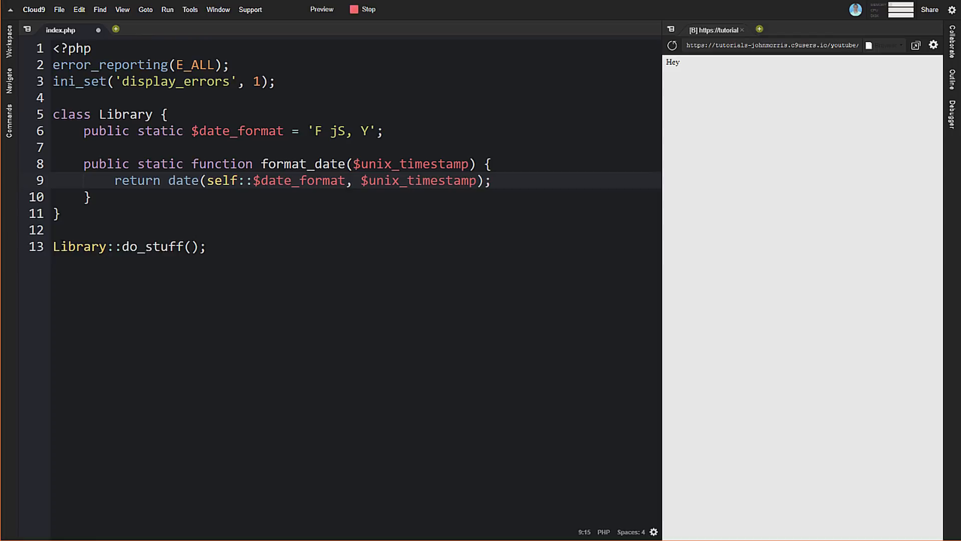
click(58, 246)
text(echo )
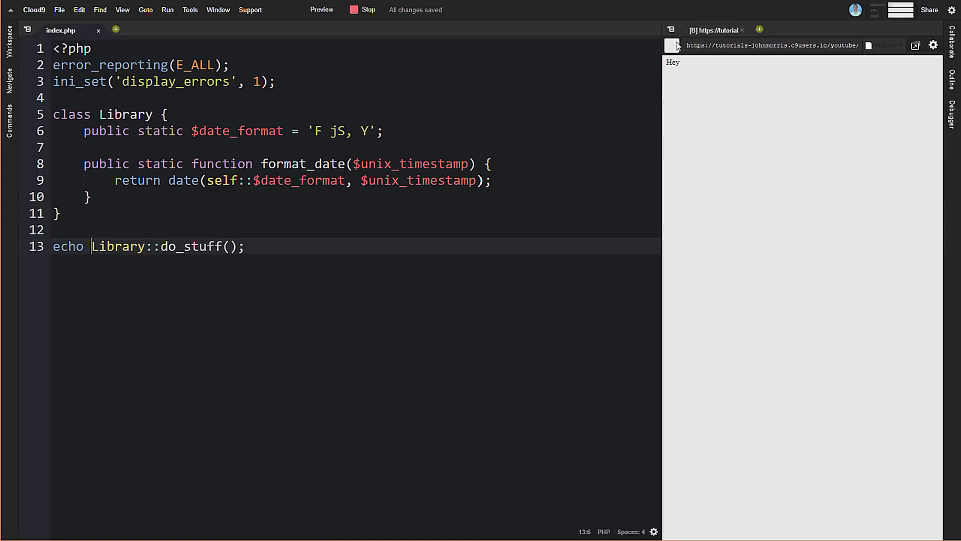
Change the call to echo Library::format_date(time()) and refresh the preview.
click(672, 45)
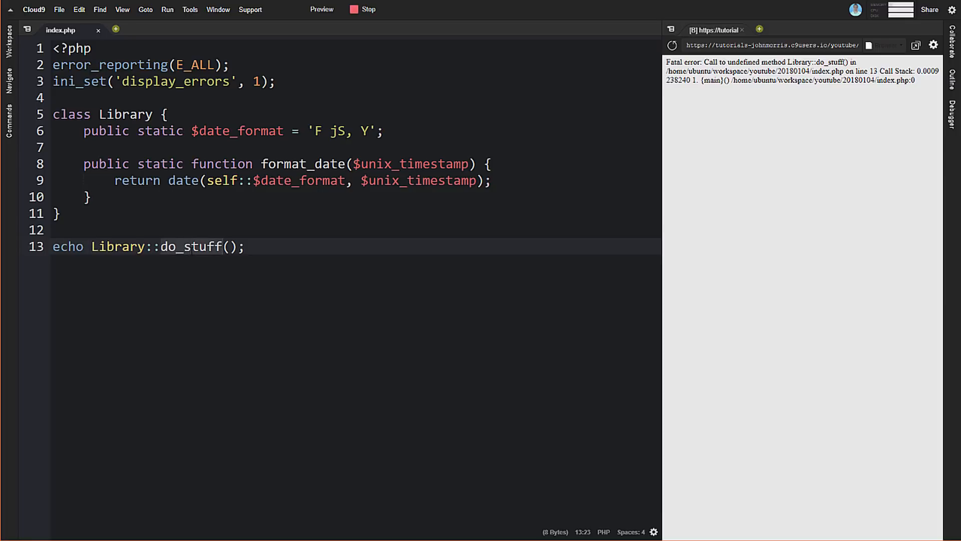
text(formate)
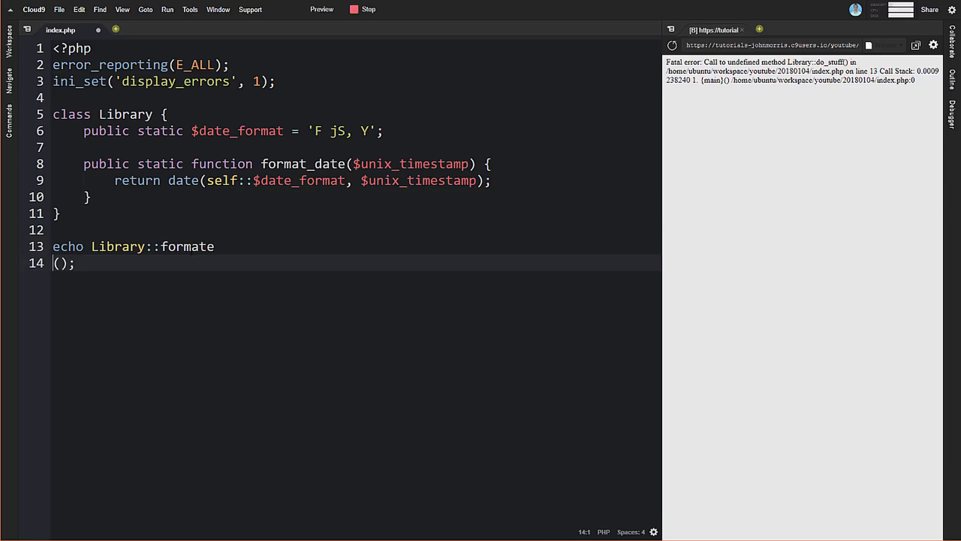
text(_date();)
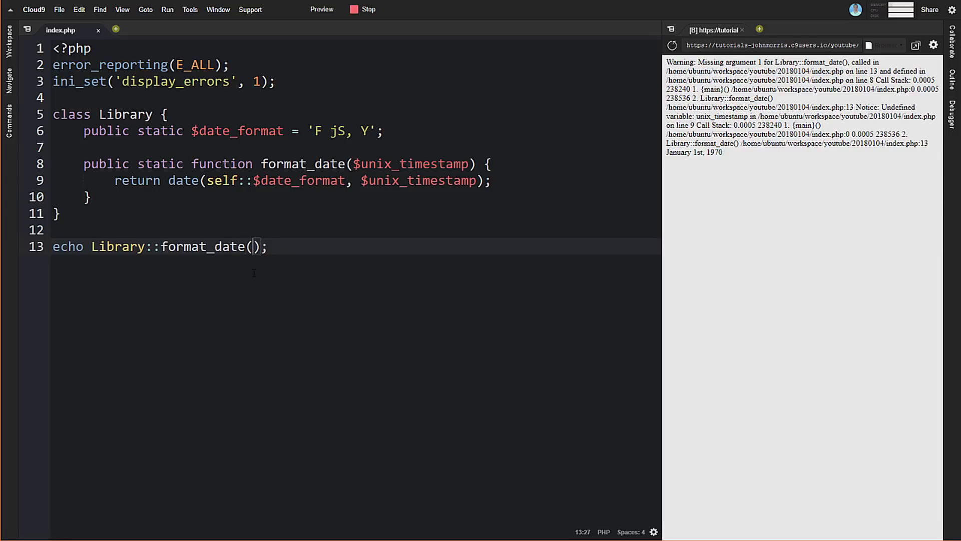
text(time())
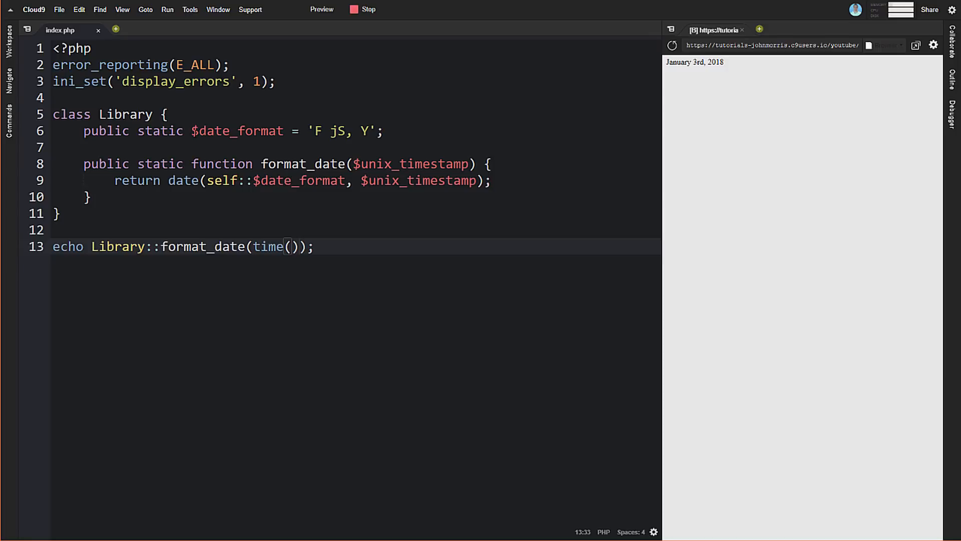
click(316, 131)
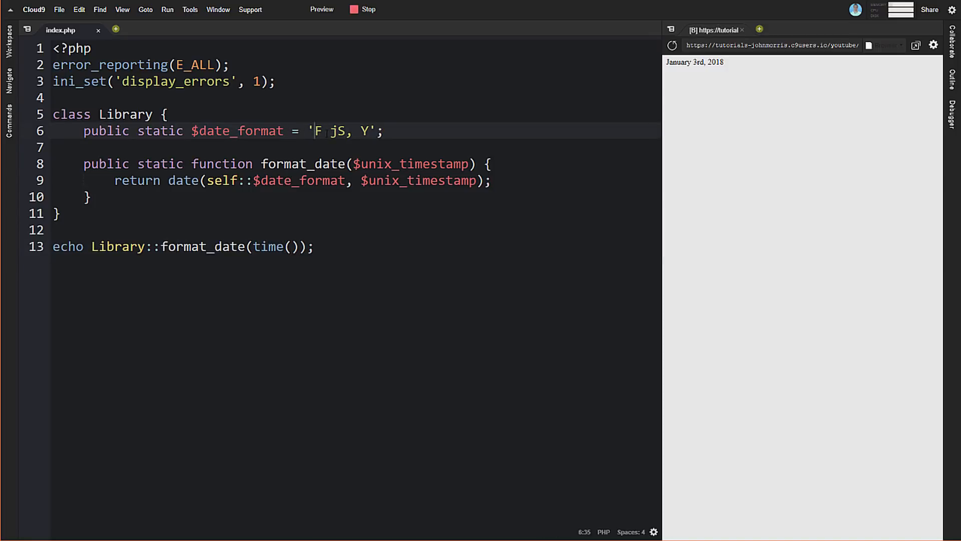
drag(314, 131, 368, 131)
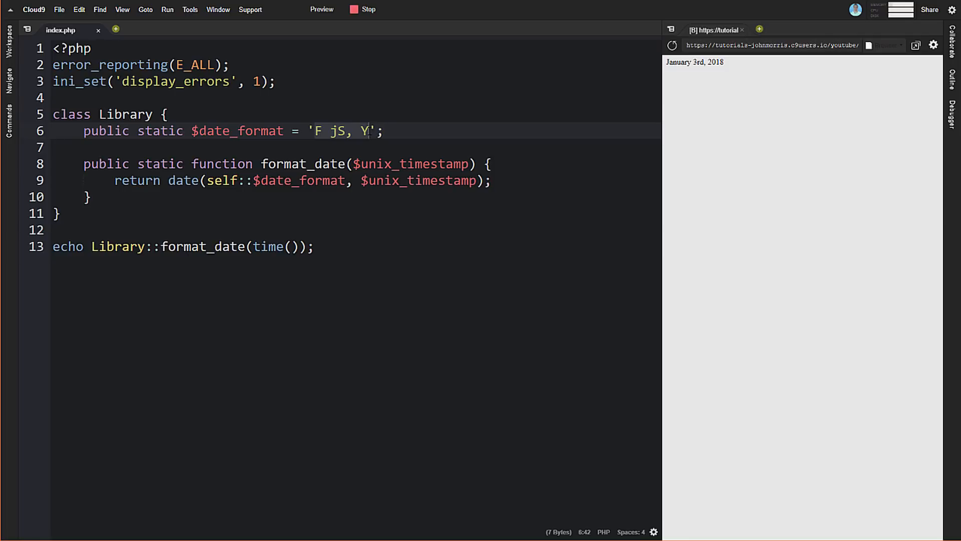
click(183, 180)
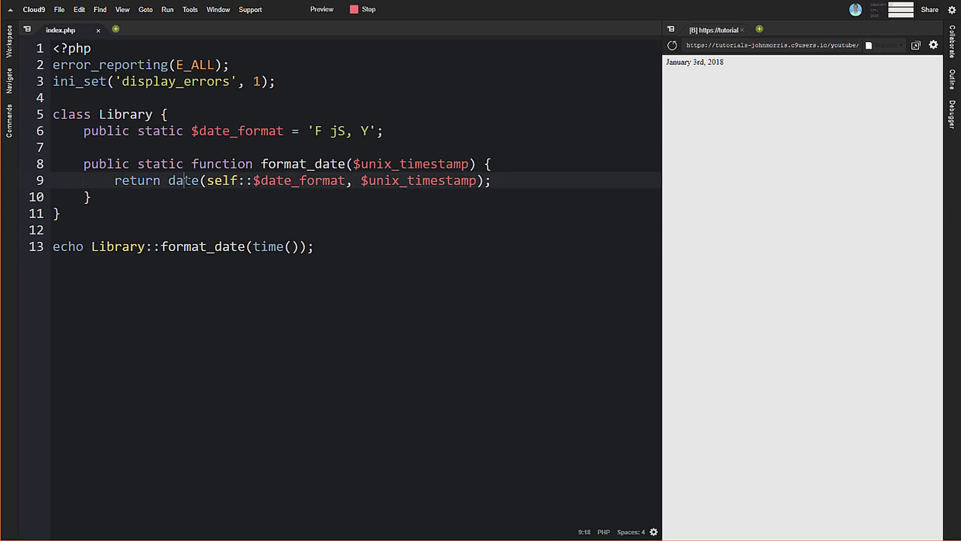
double_click(182, 180)
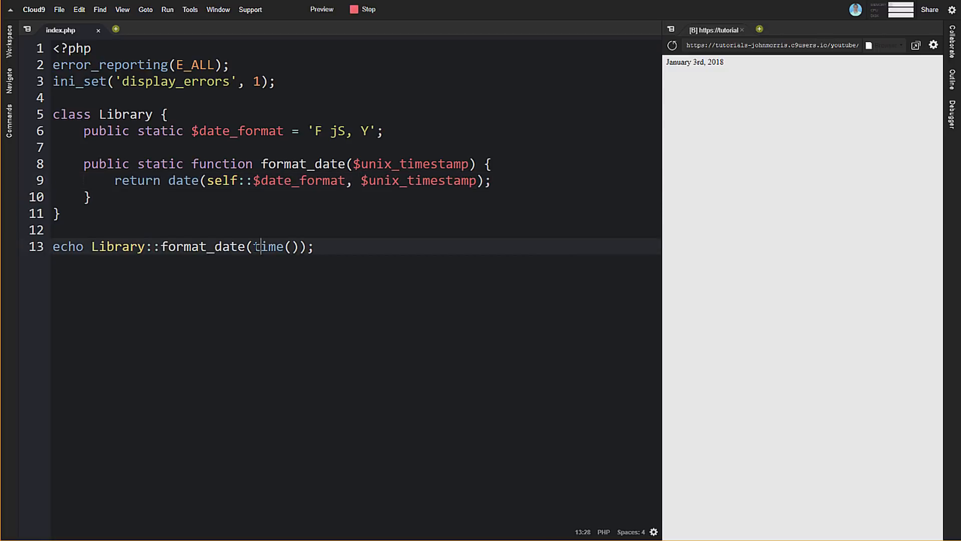
click(315, 246)
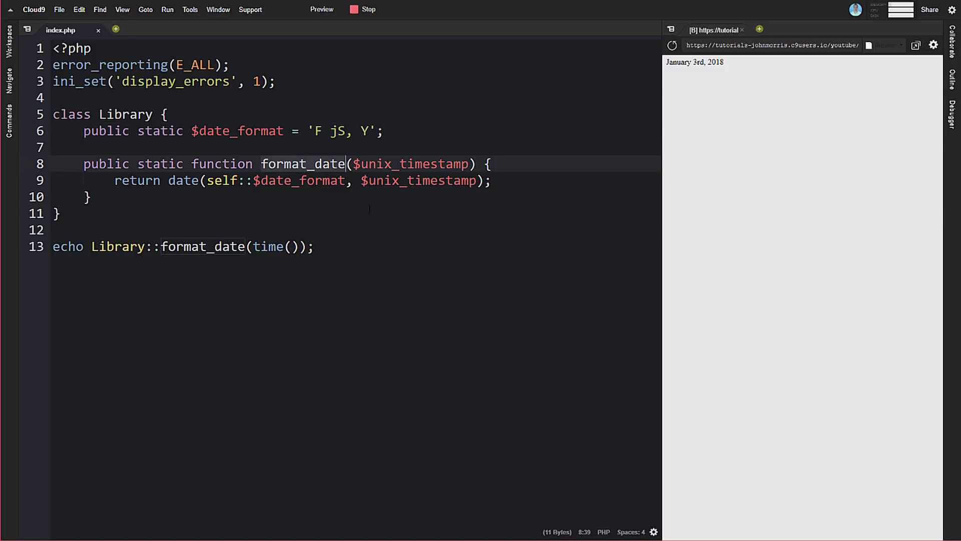
mouse_move(363, 255)
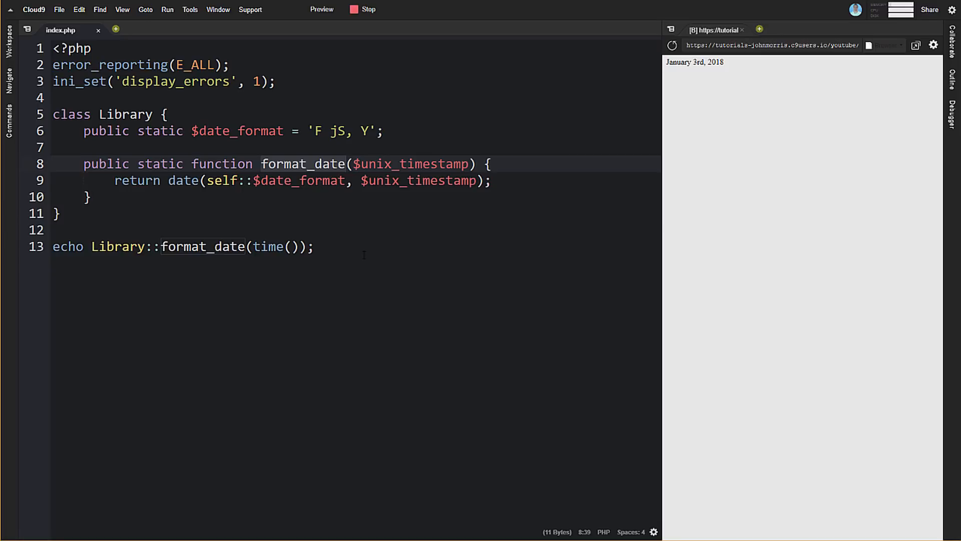
click(346, 164)
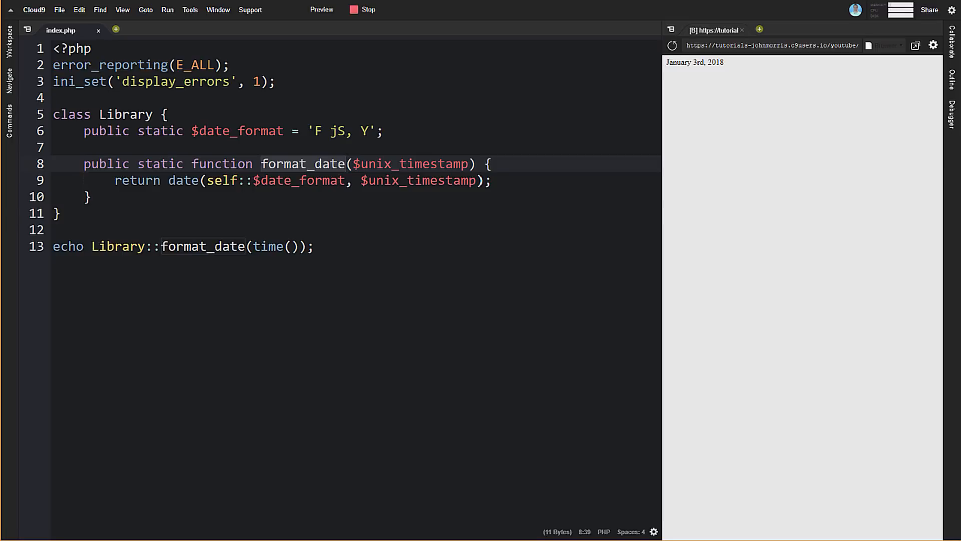
click(347, 164)
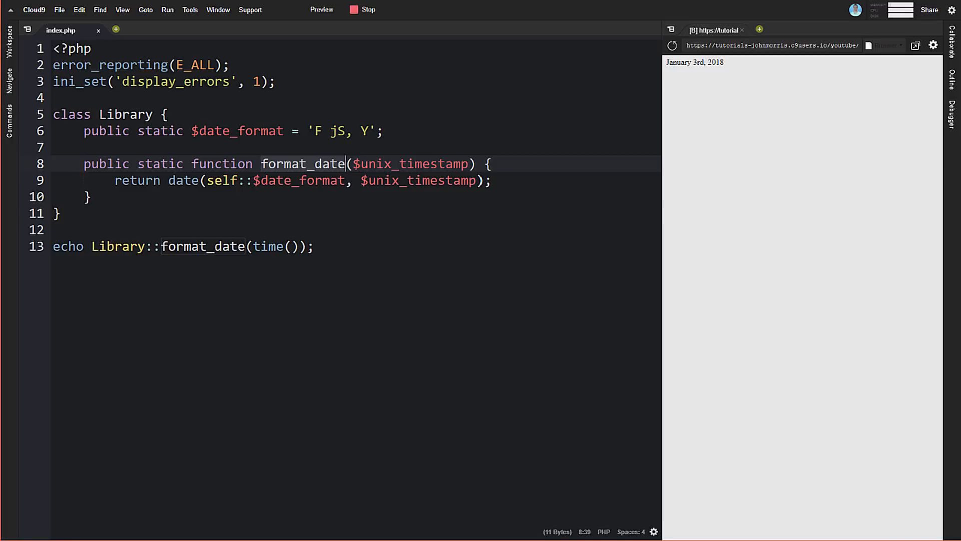